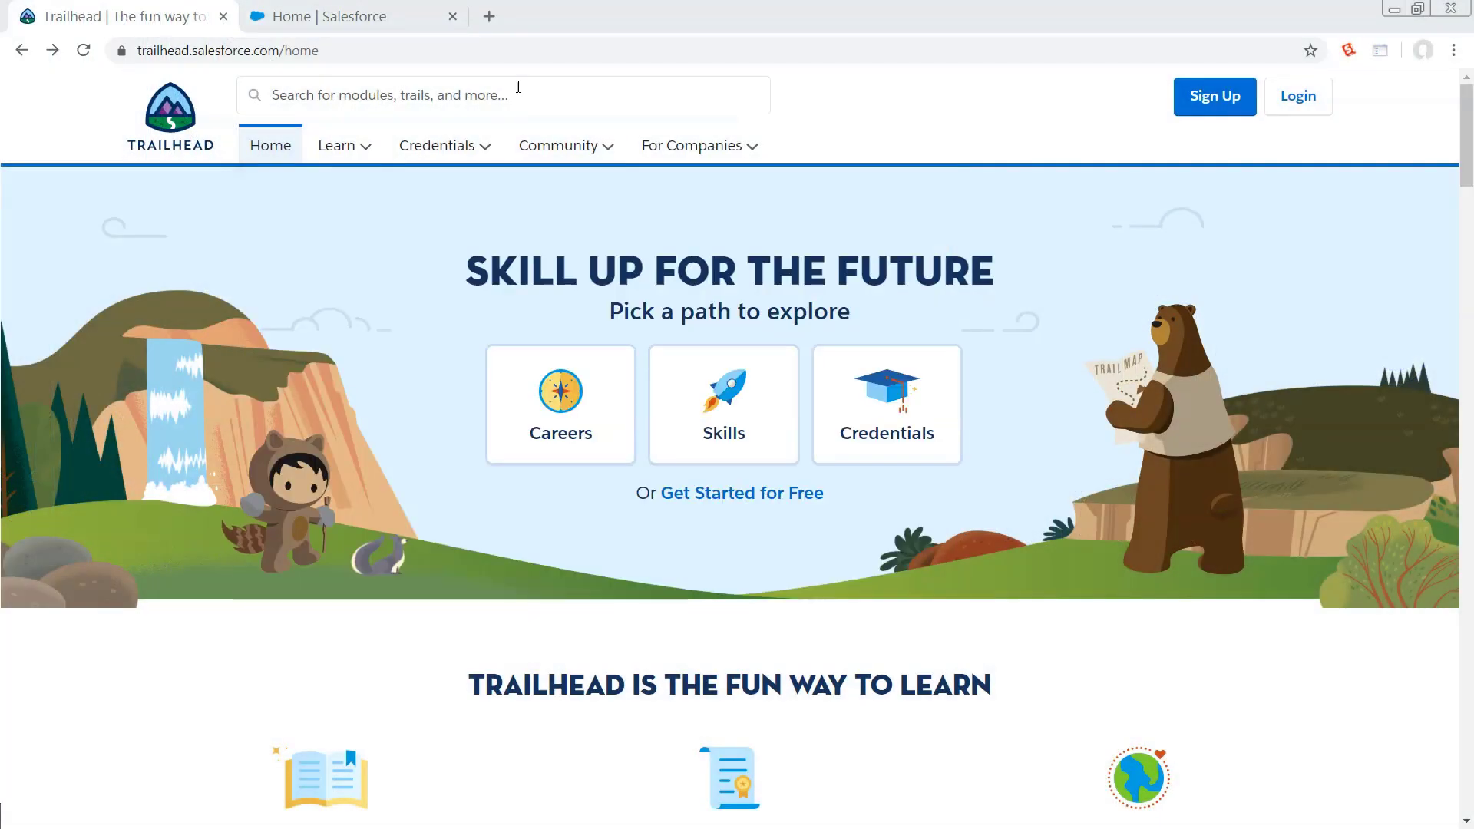
Step: Open the first unit of the Accelerate Einstein Analytics with Apps trail at its Developer Edition section
click(503, 93)
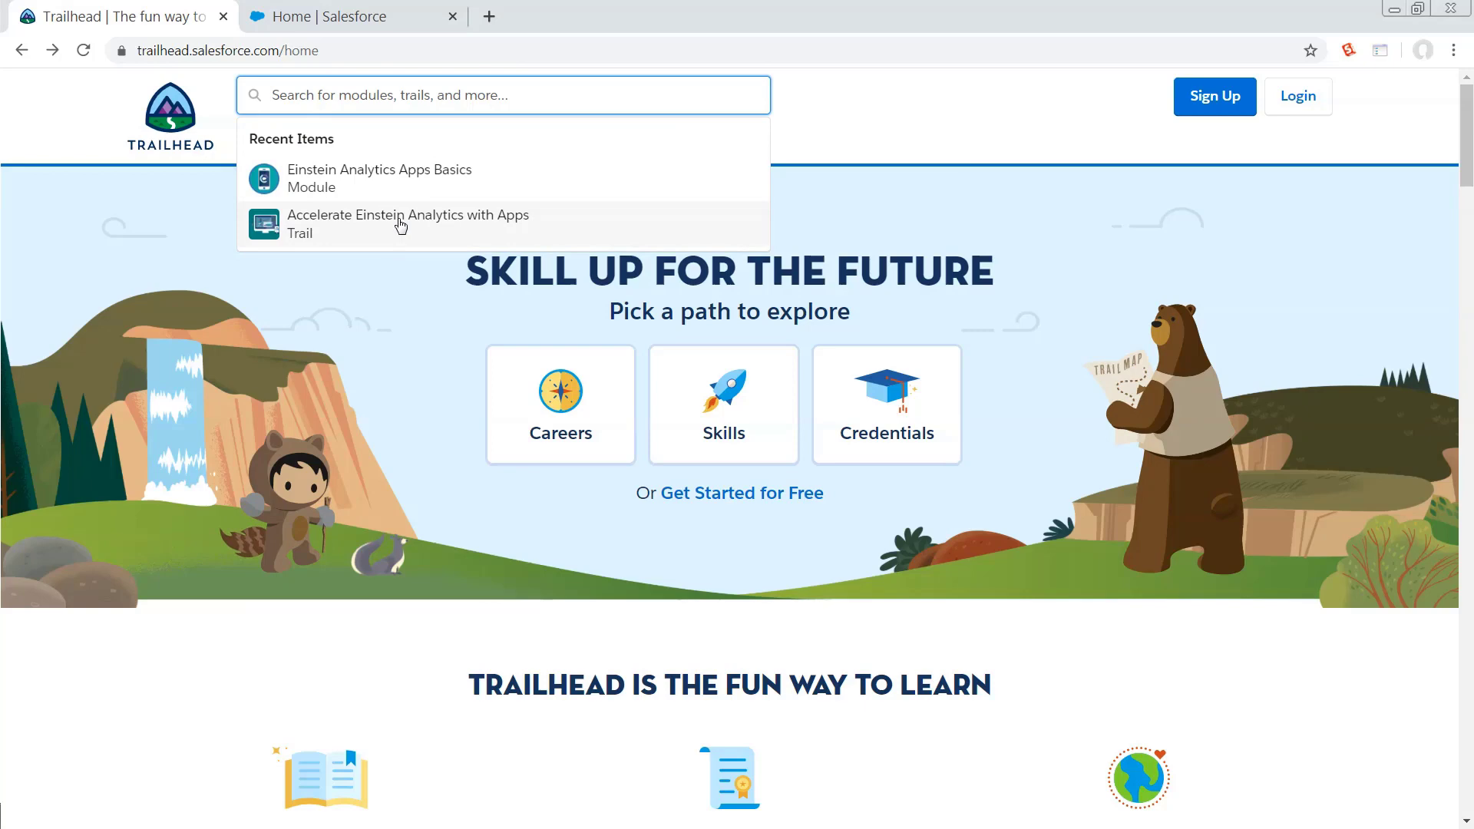
mouse_move(406, 240)
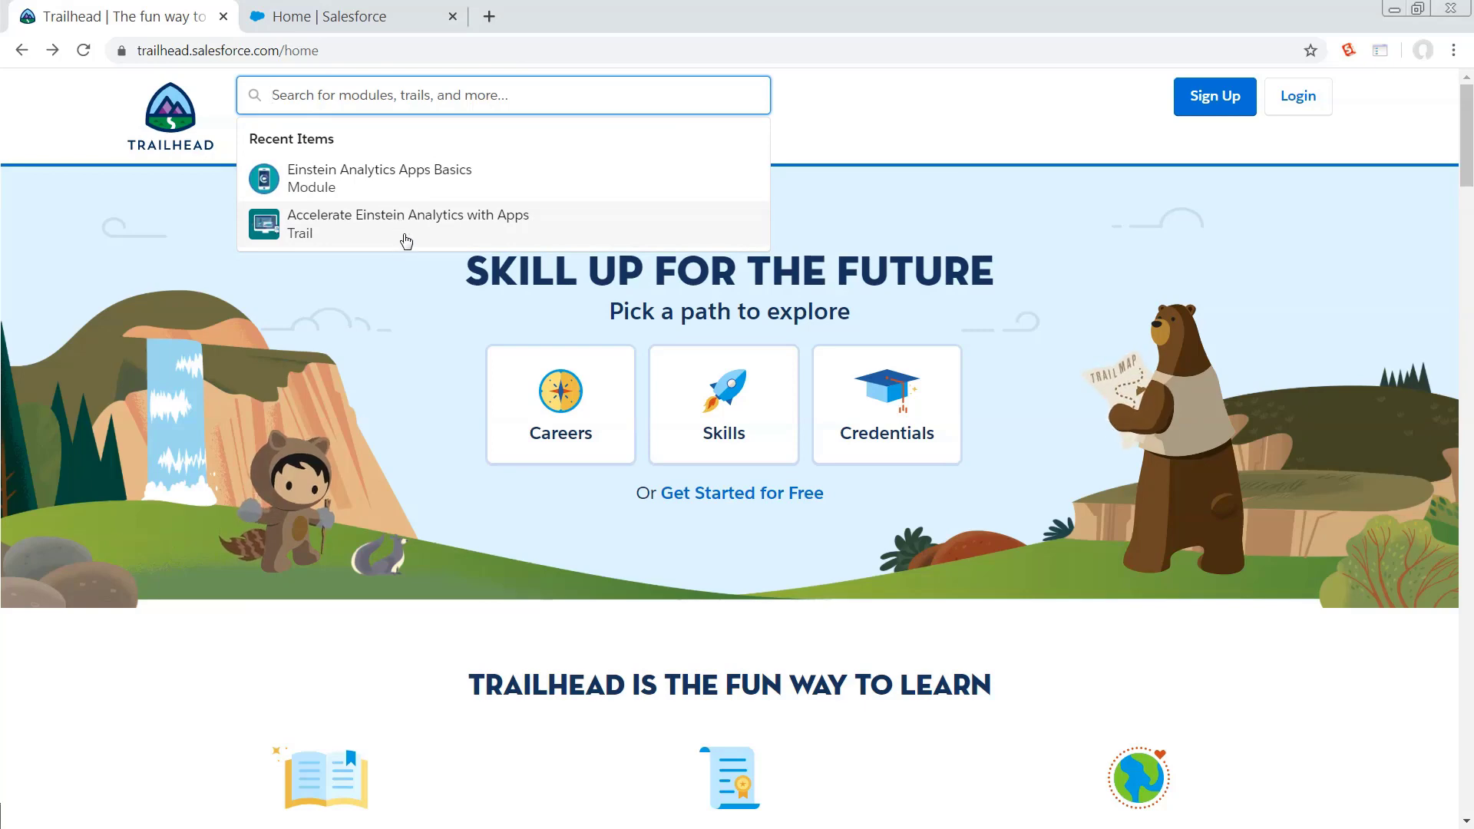
click(408, 224)
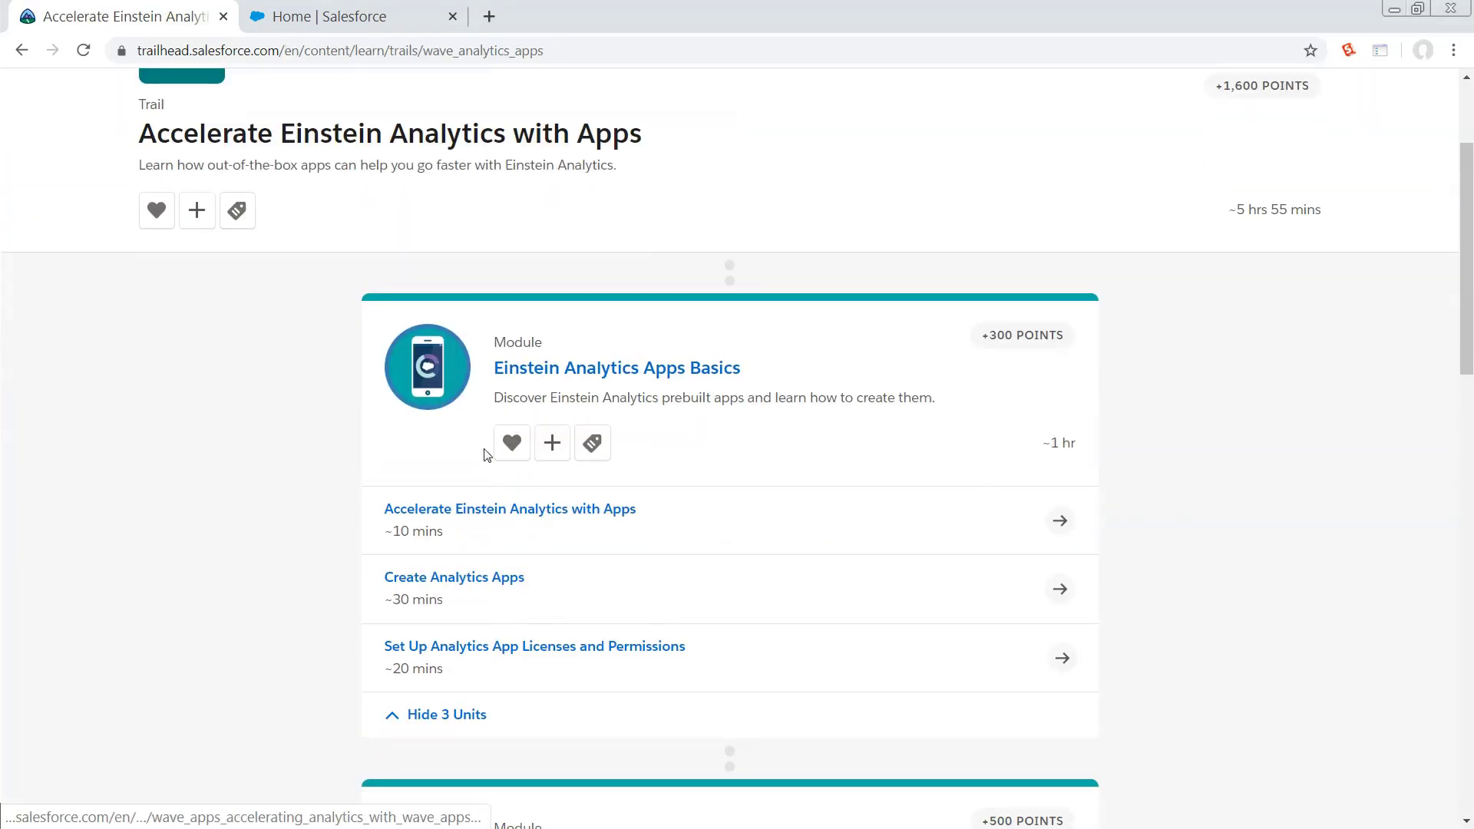
click(509, 509)
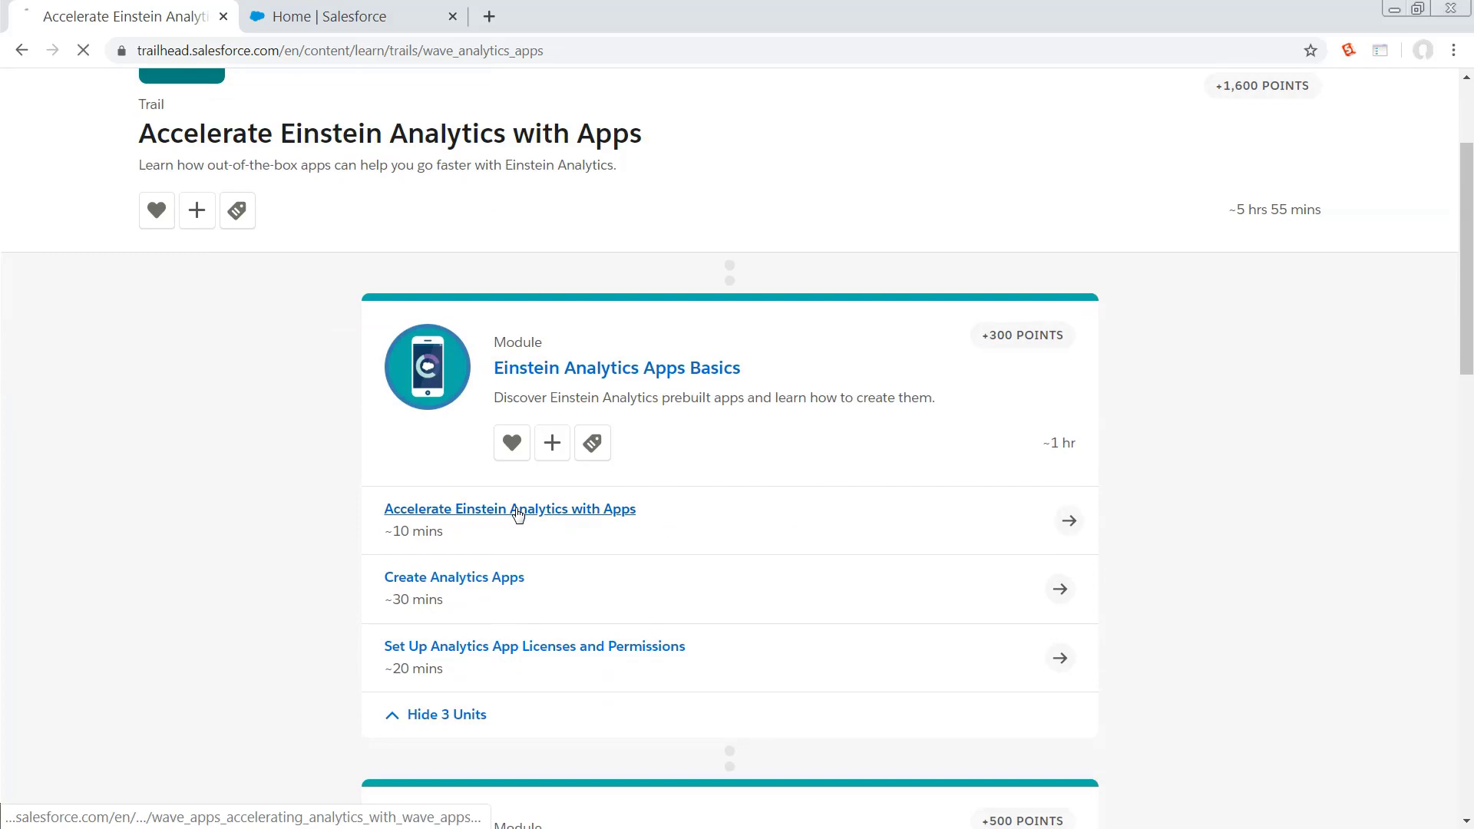
click(509, 509)
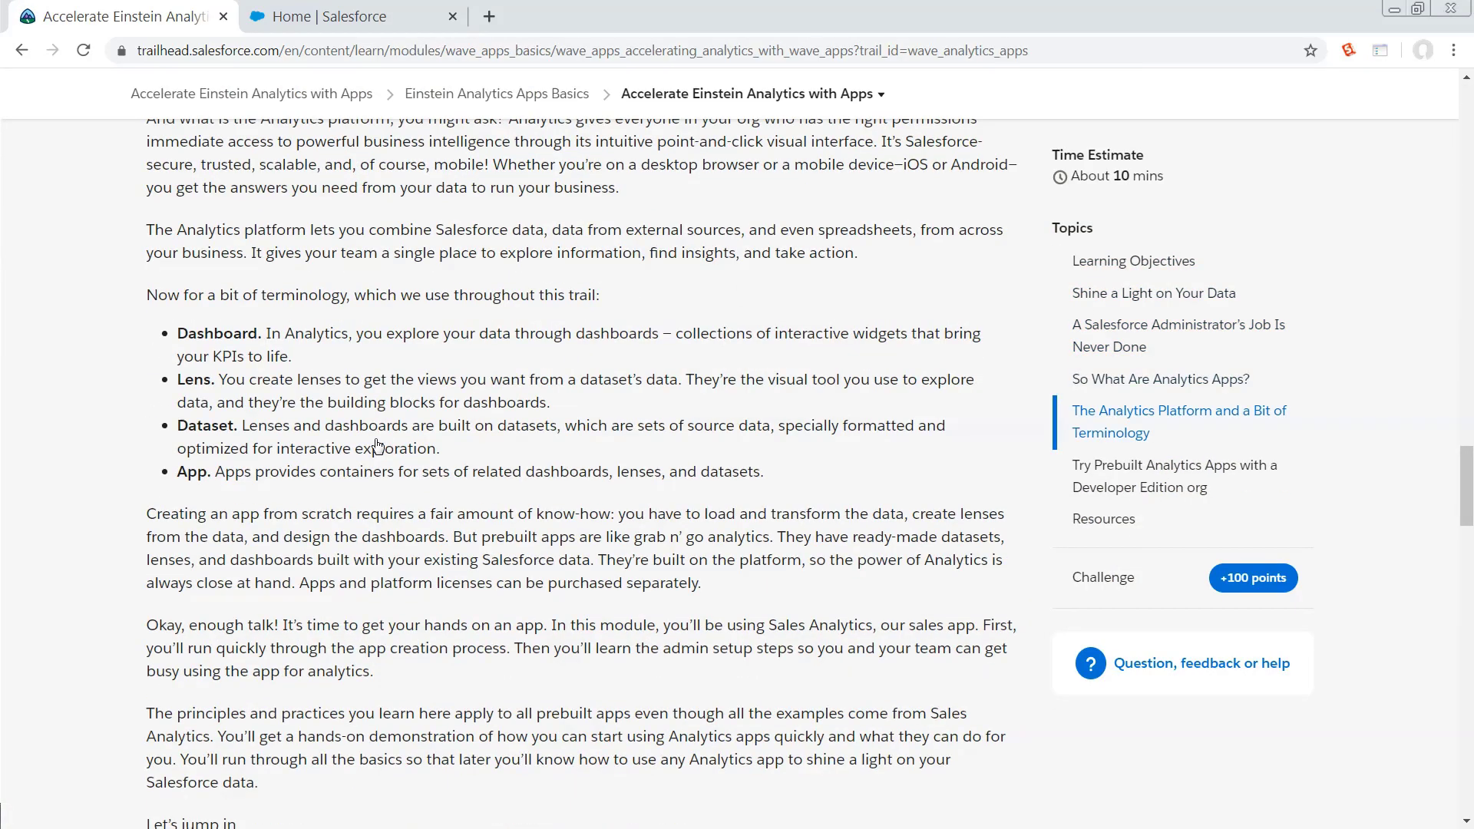
scroll(down, 3)
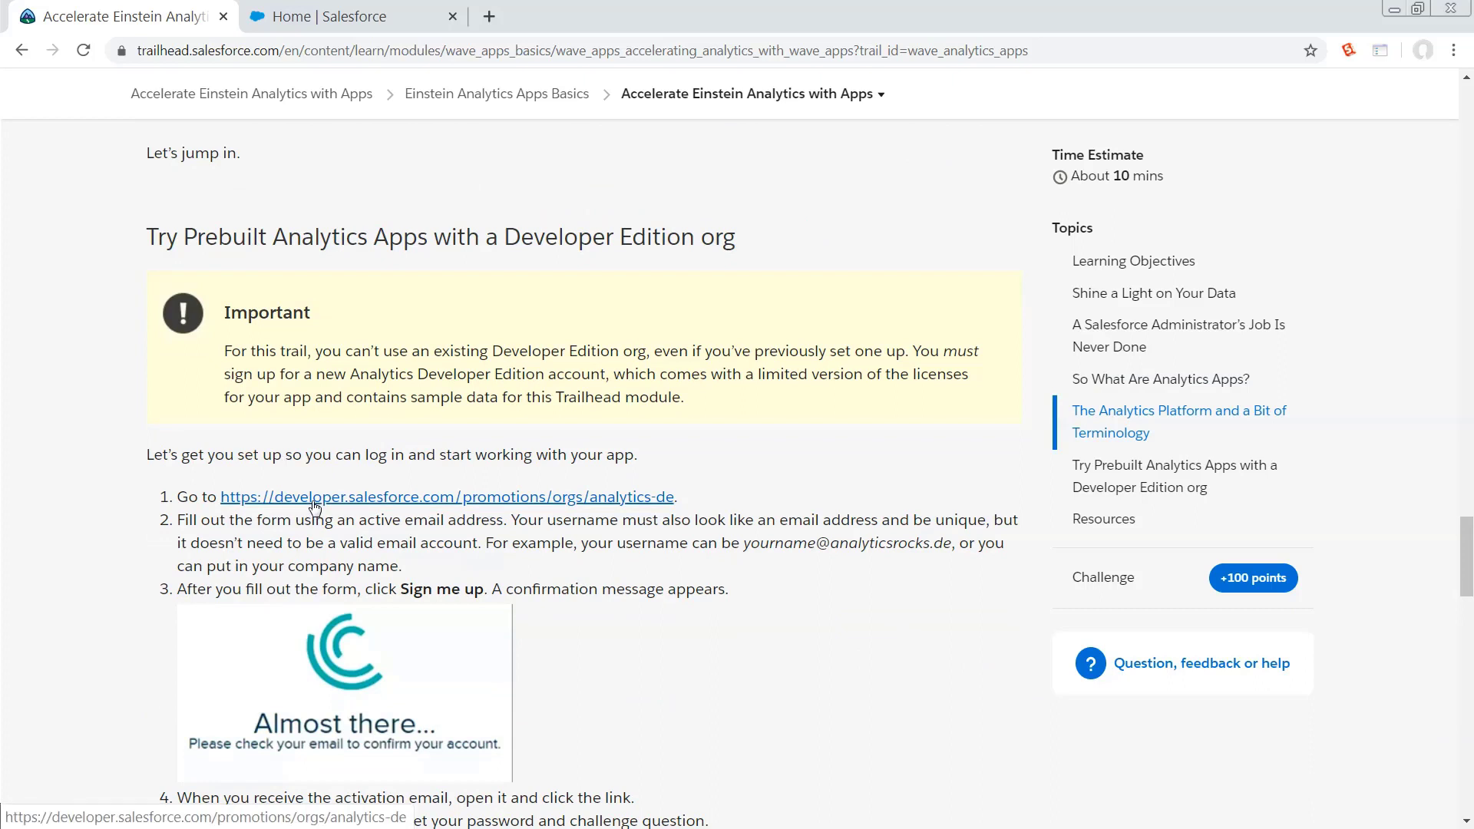
Step: Follow the developer.salesforce.com analytics-de link to the free Developer Edition sign-up form
click(447, 497)
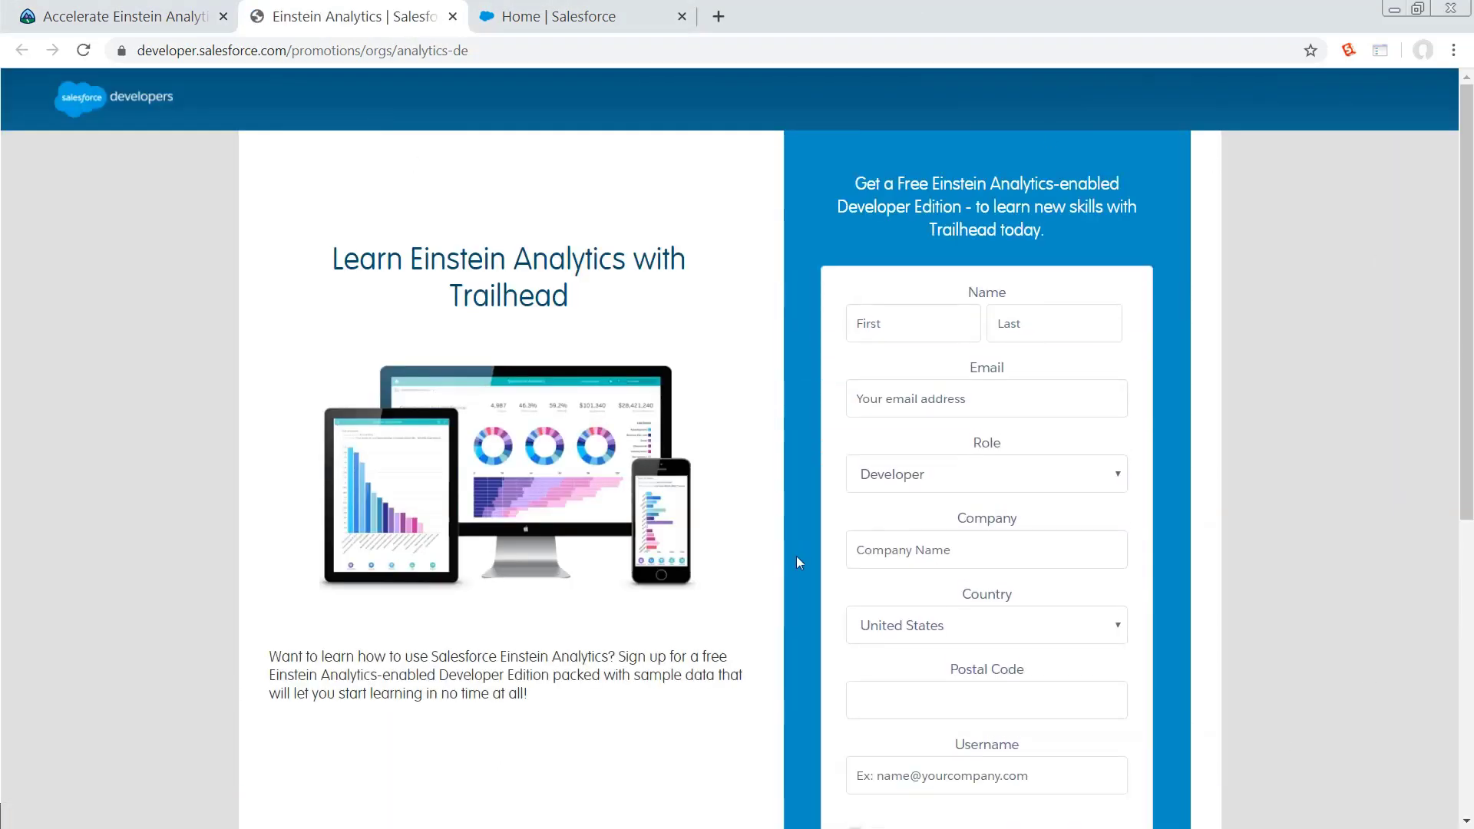
mouse_move(461, 798)
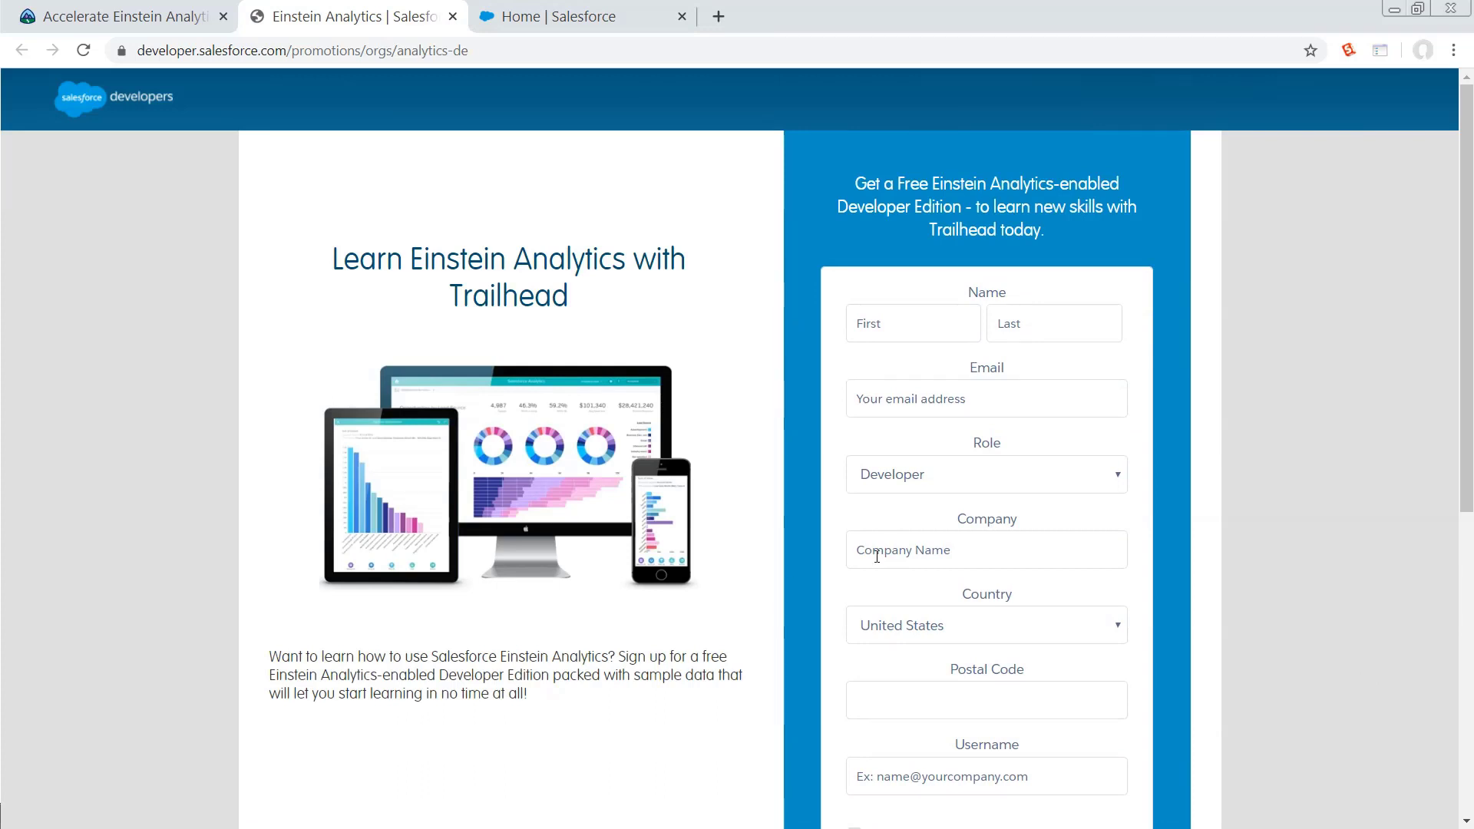
mouse_move(583, 16)
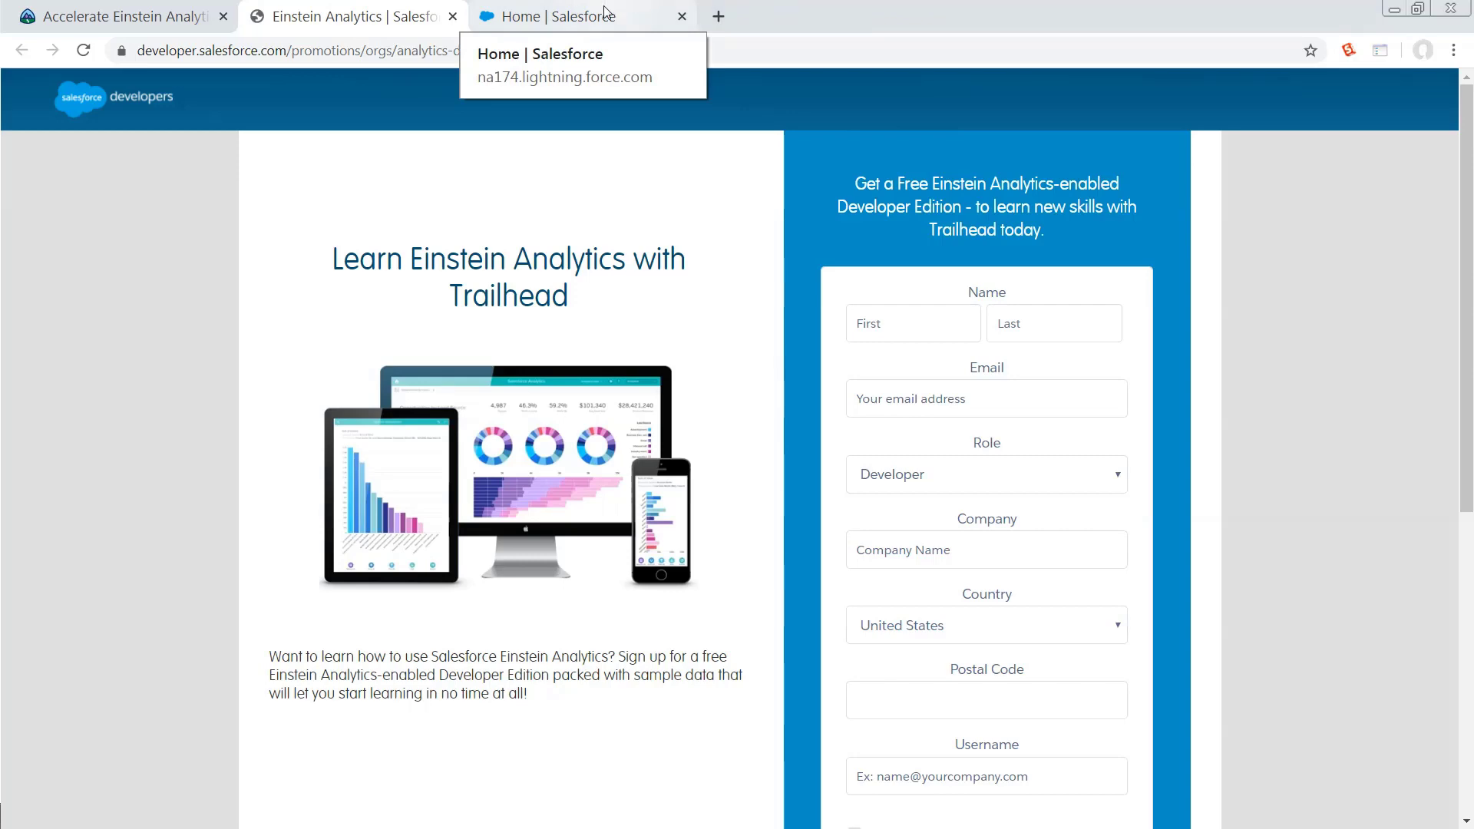
click(564, 16)
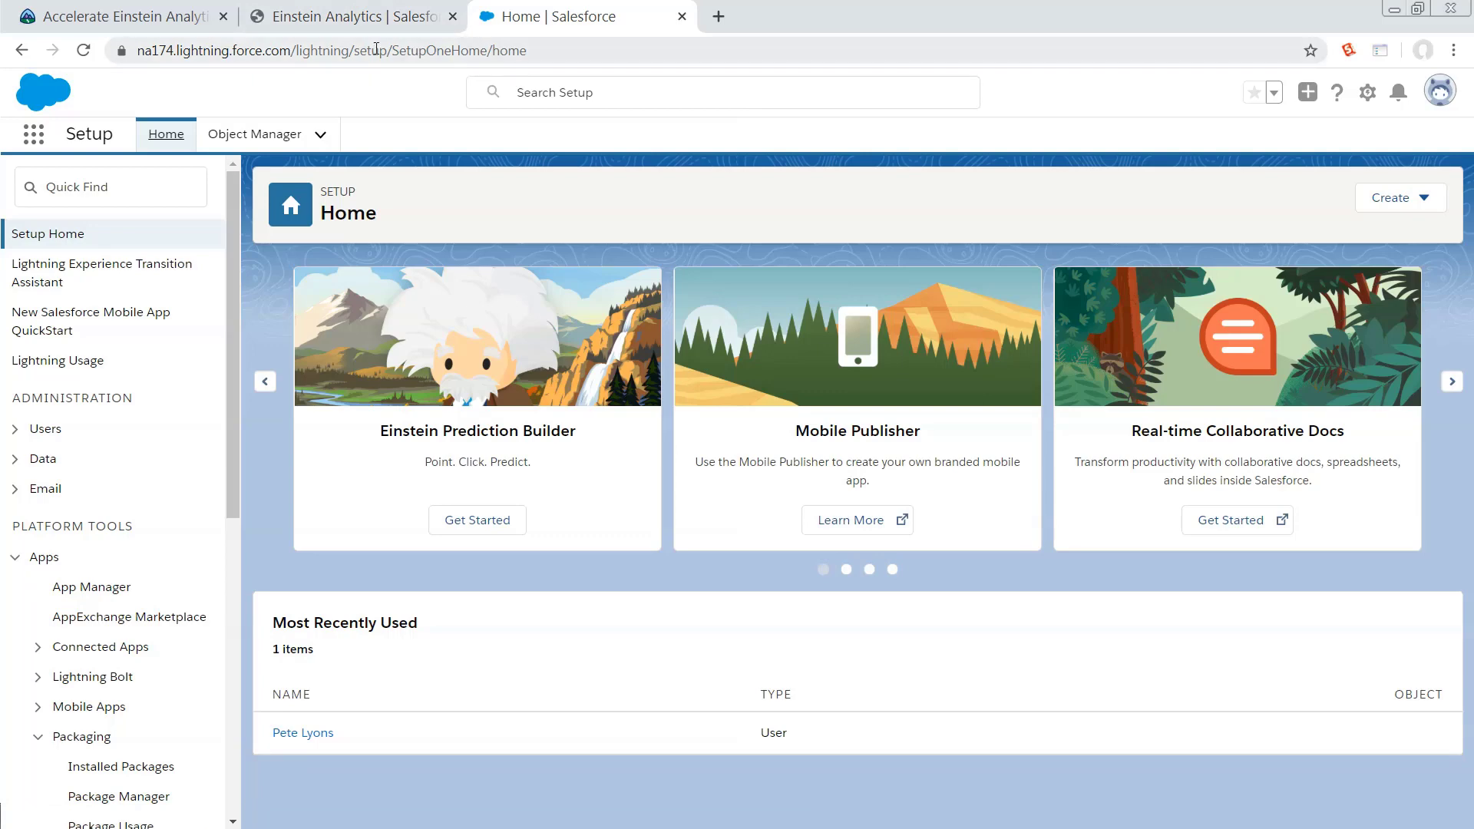
click(376, 50)
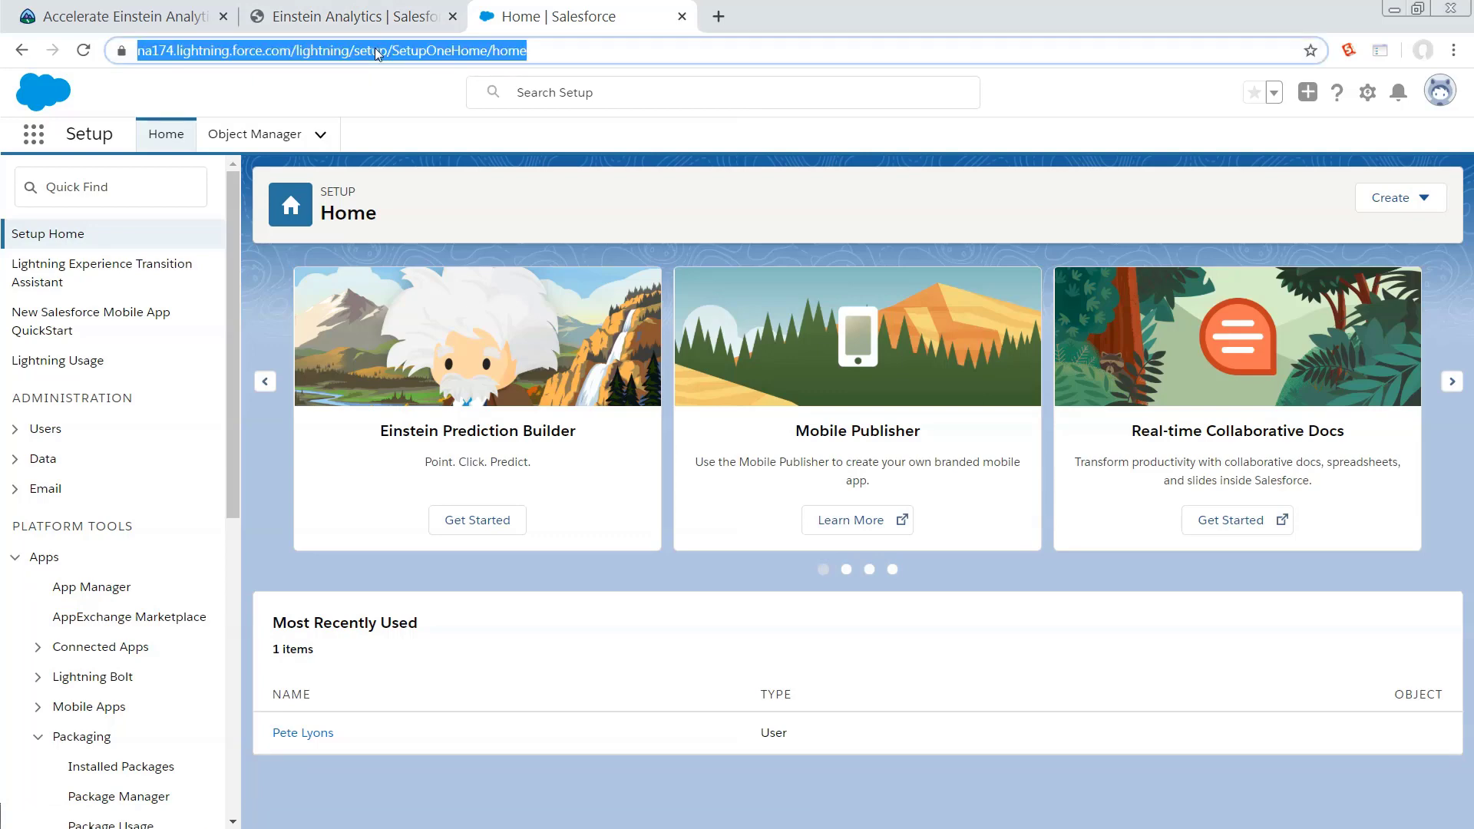
text(http://bit.ly/LetsPlayBlackjack)
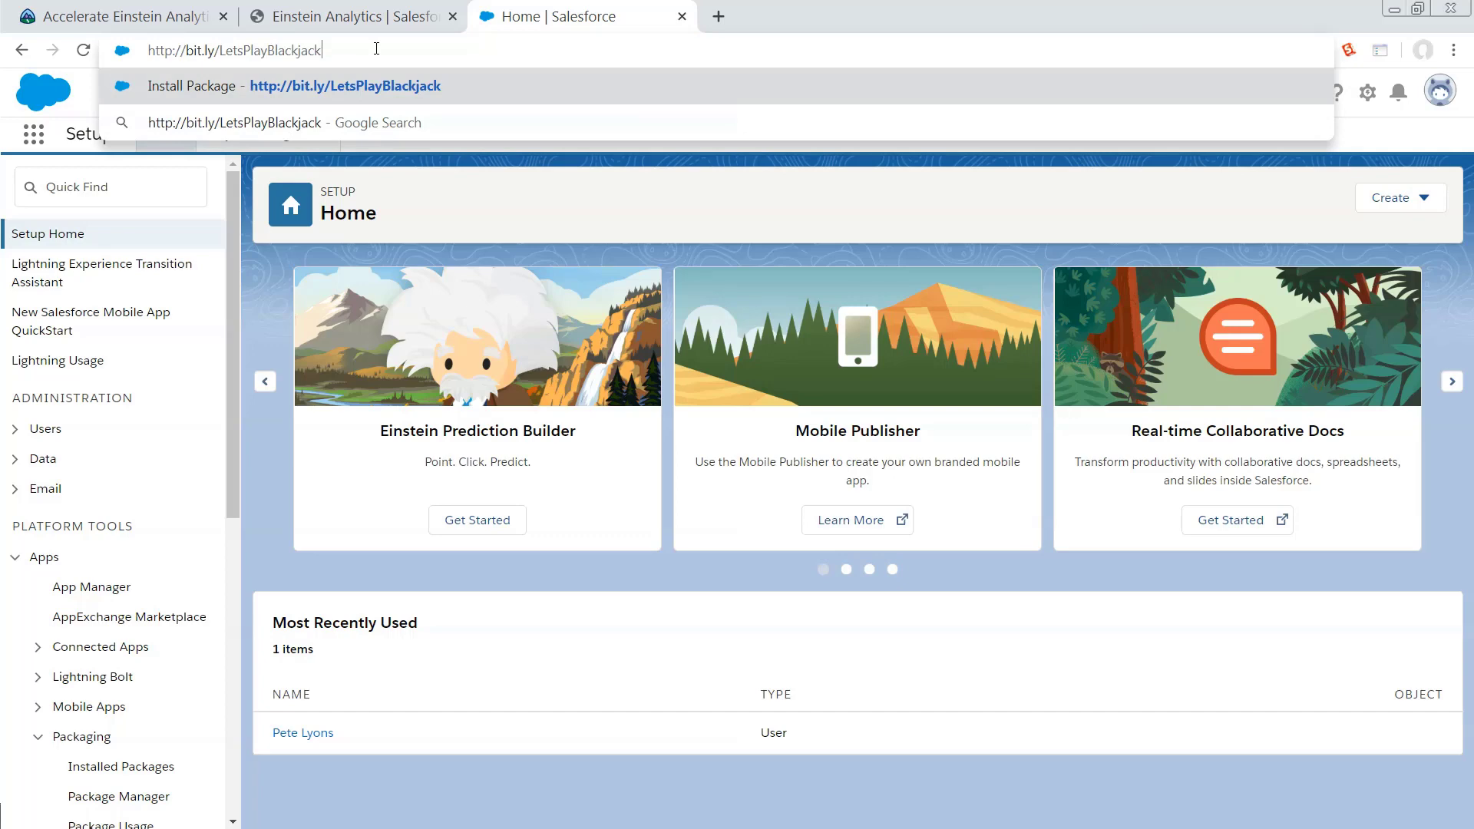
click(344, 85)
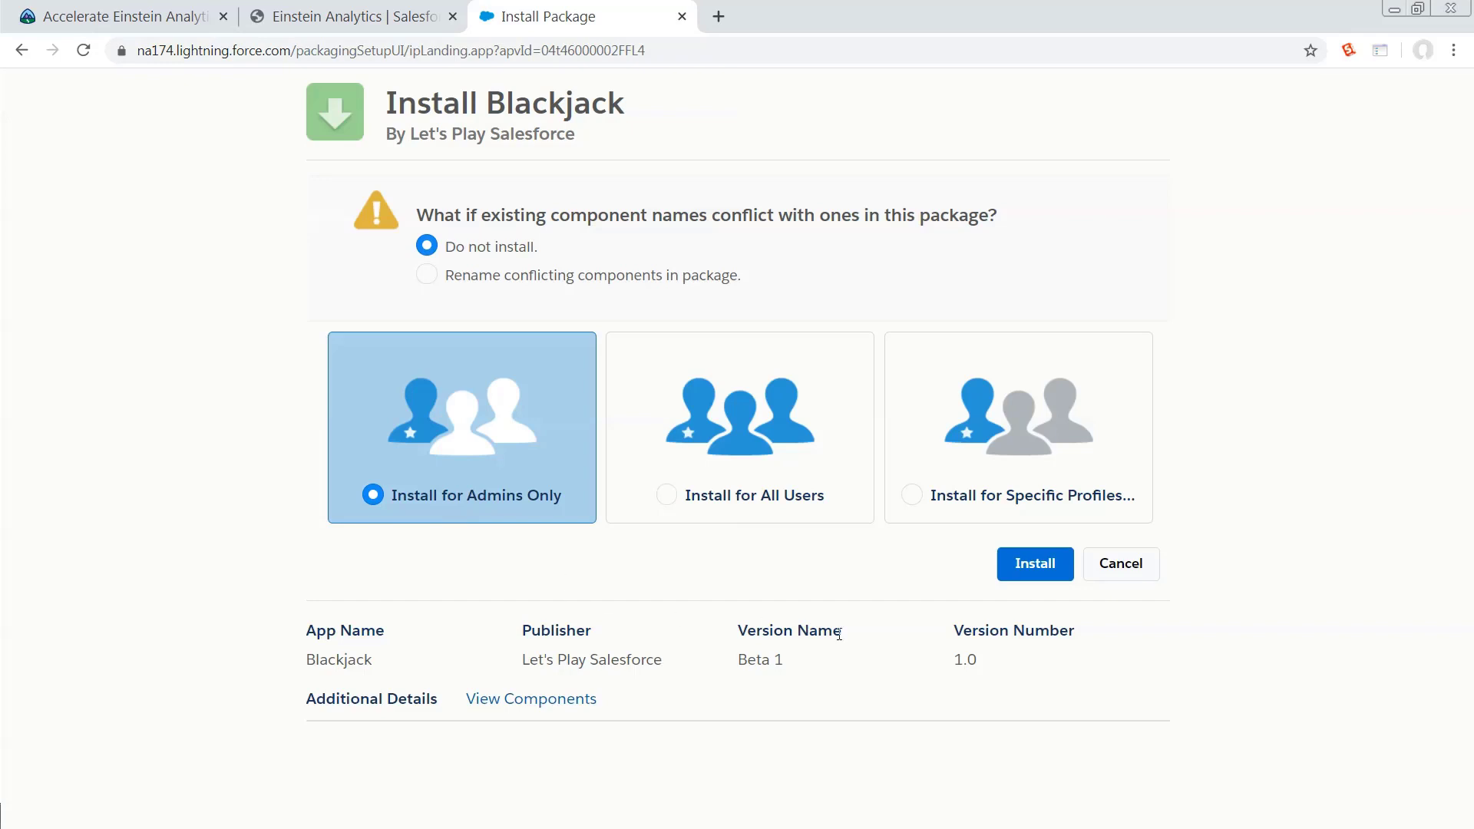
mouse_move(995, 667)
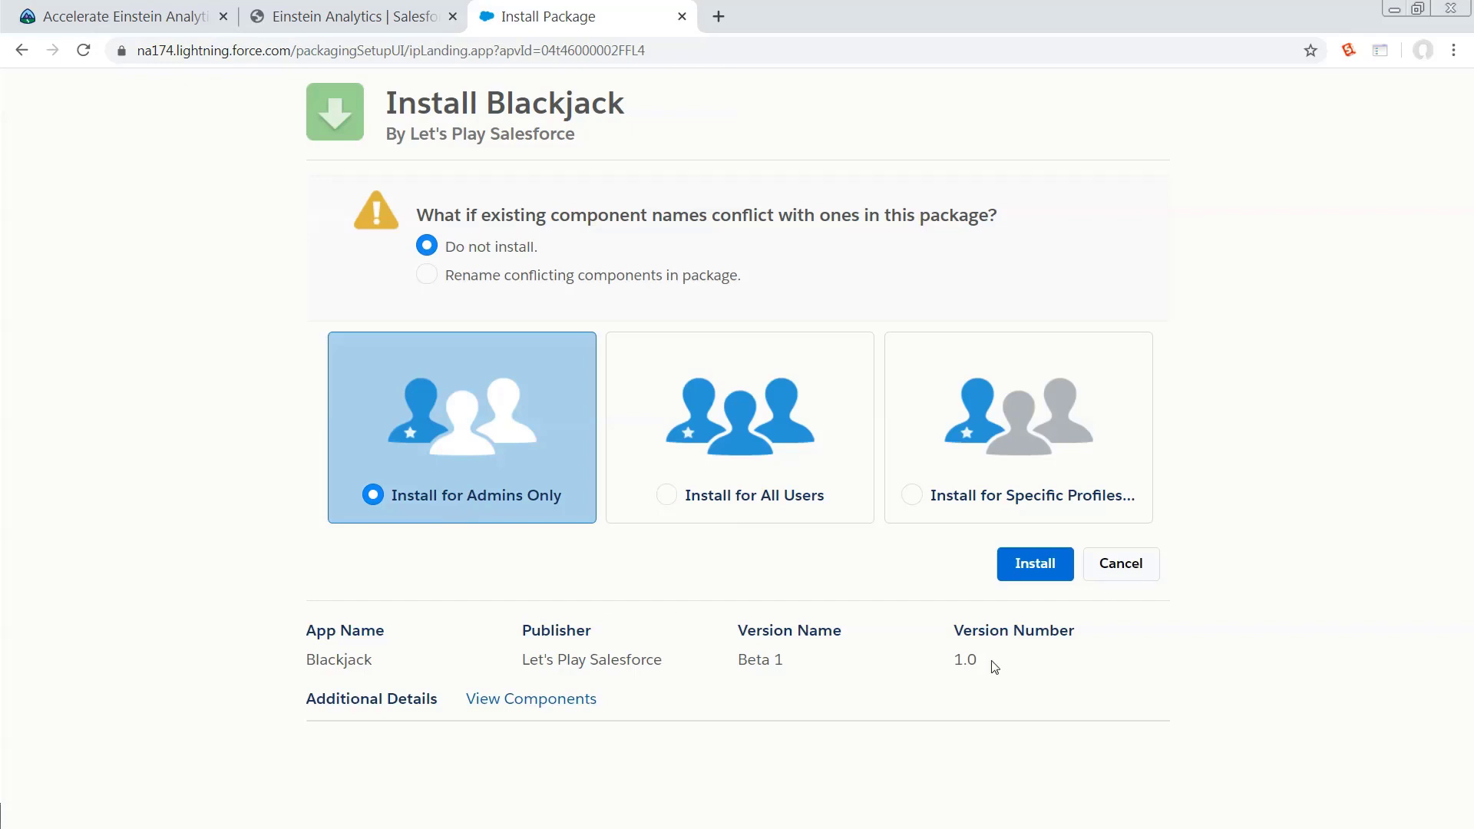
mouse_move(843, 528)
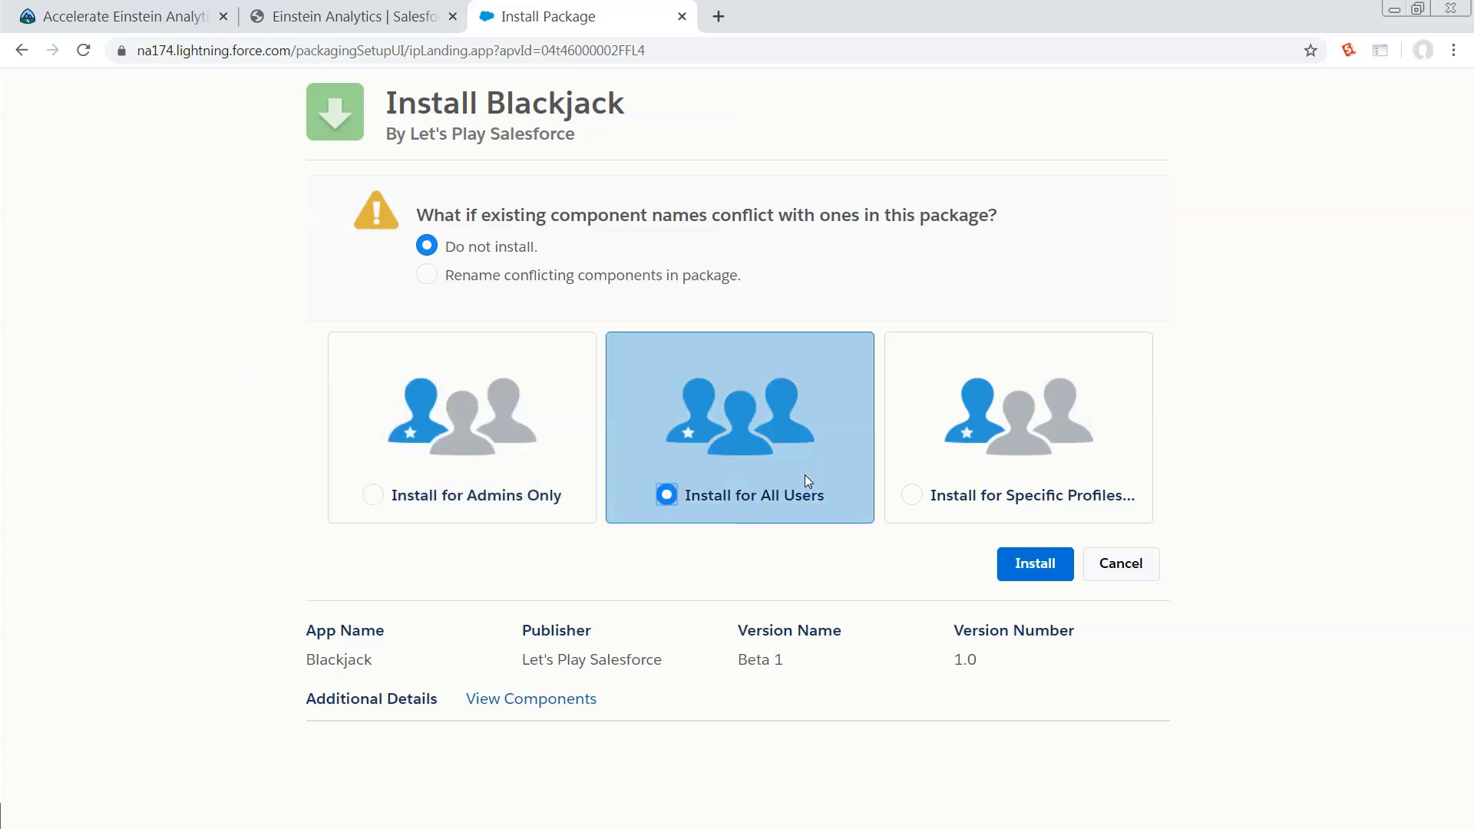
Step: Install the Blackjack package for all users
click(1033, 562)
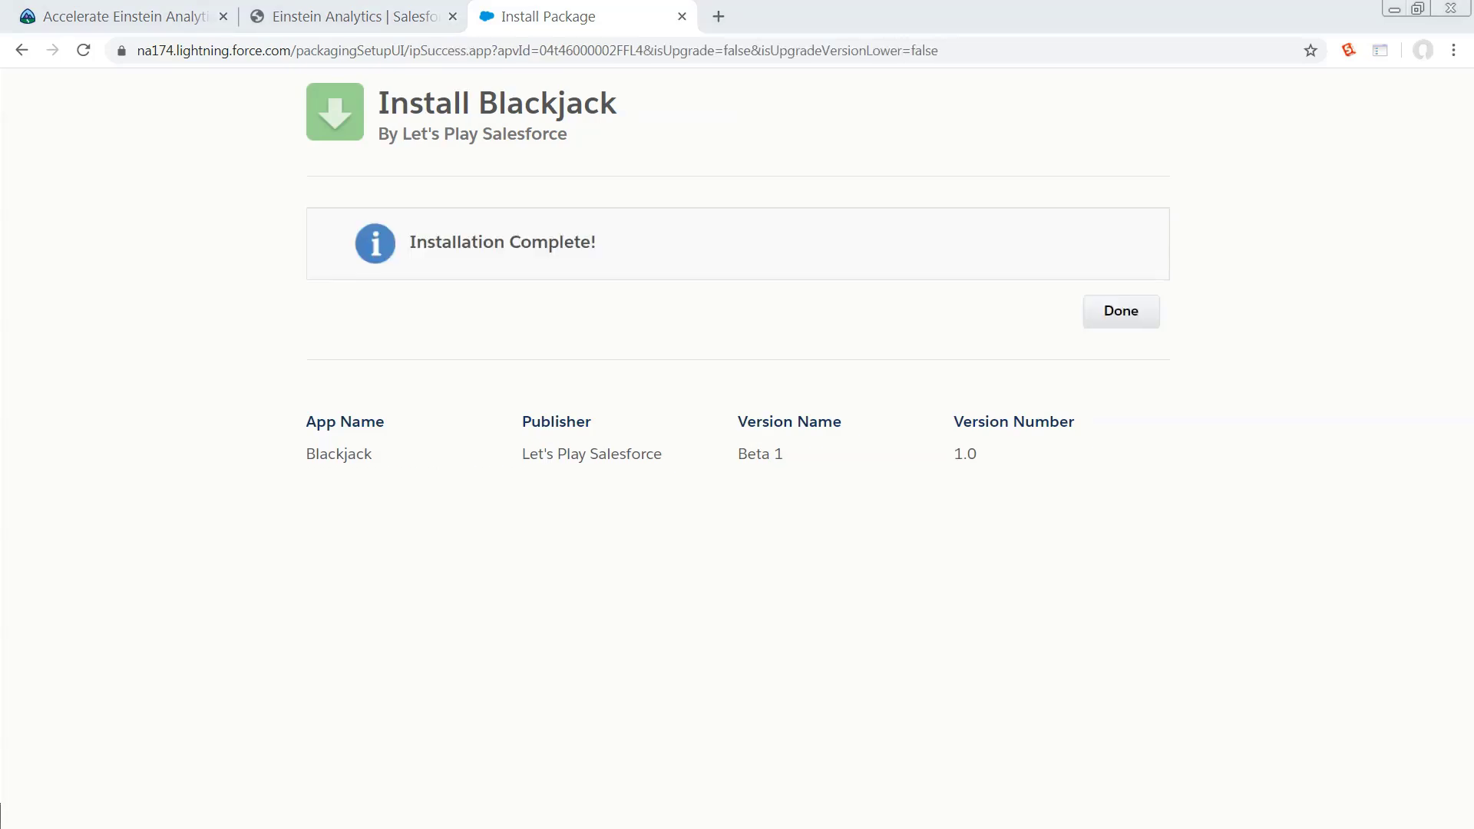
mouse_move(1215, 312)
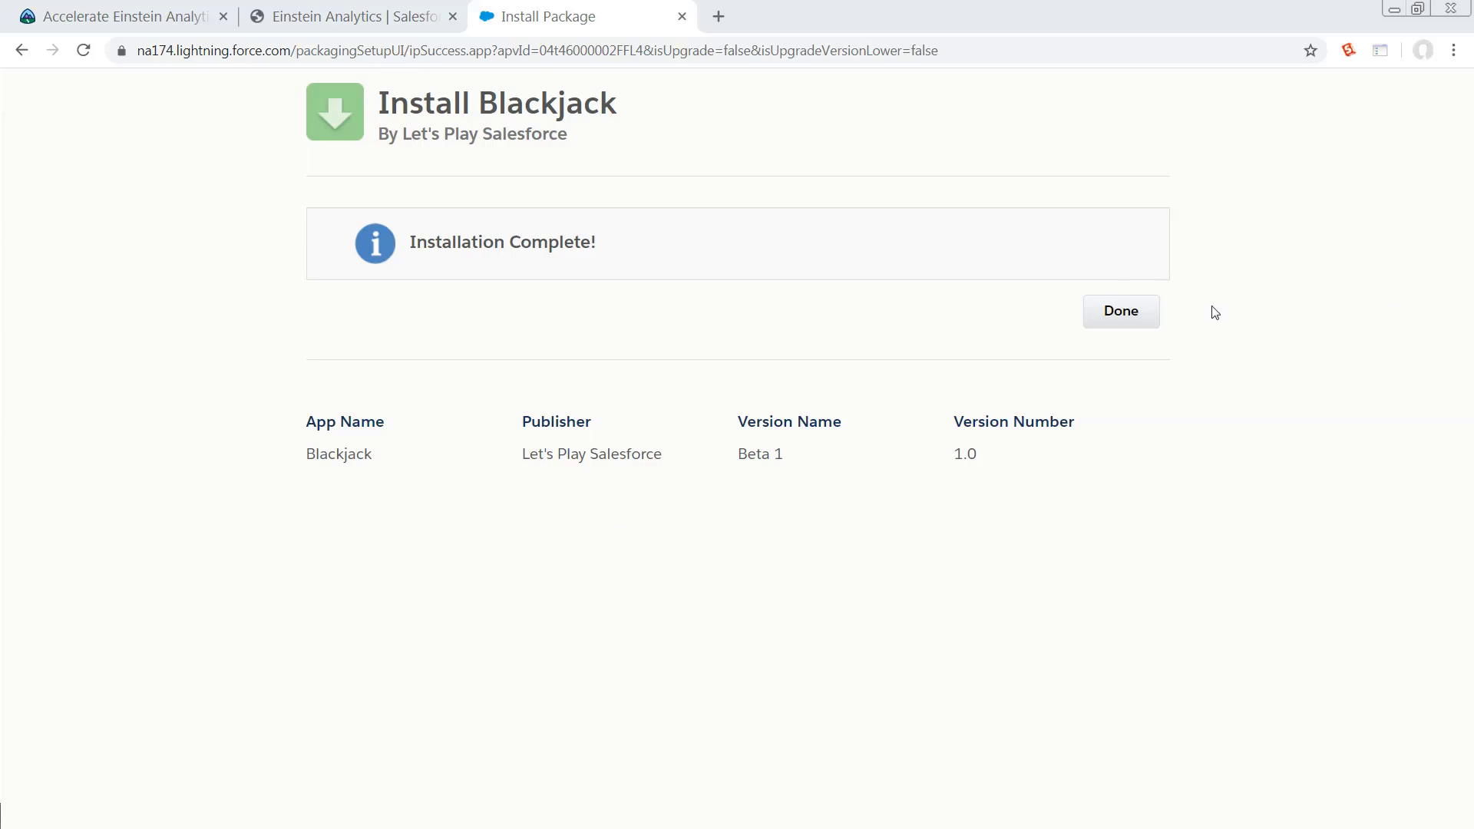
Step: Finish the install and launch the Blackjack app from the App Launcher
click(1119, 311)
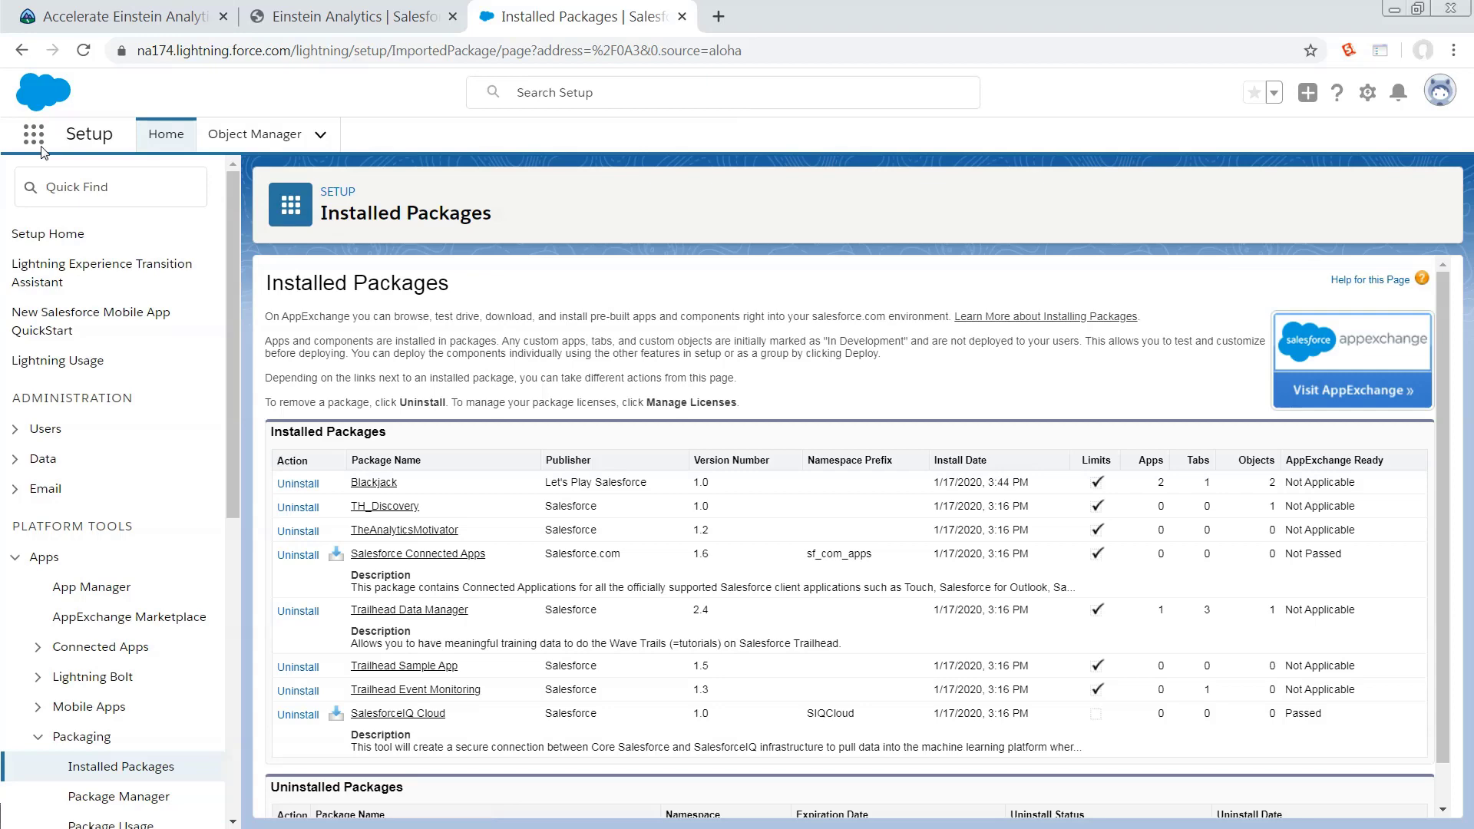
mouse_move(33, 138)
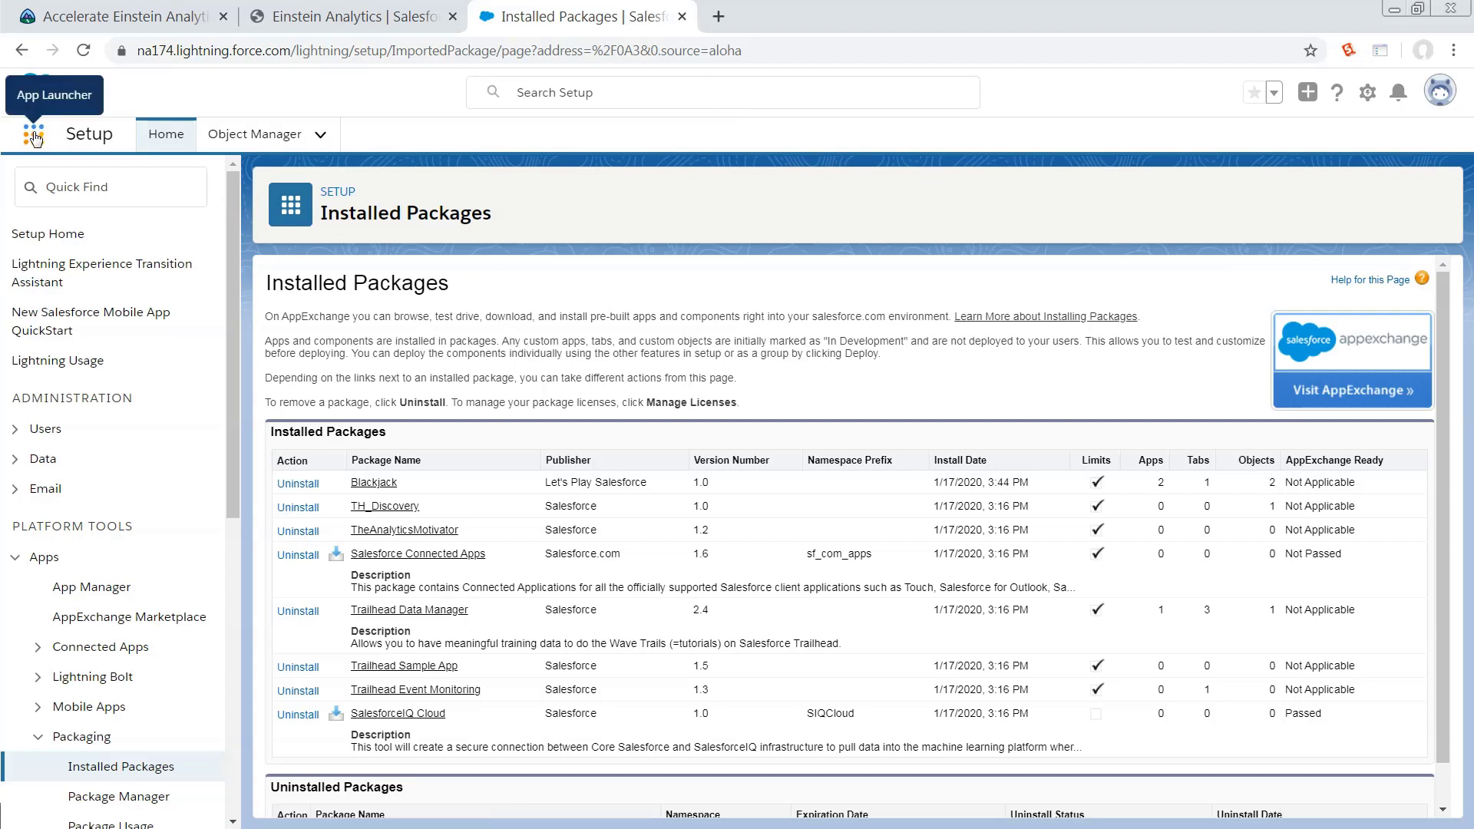
click(33, 134)
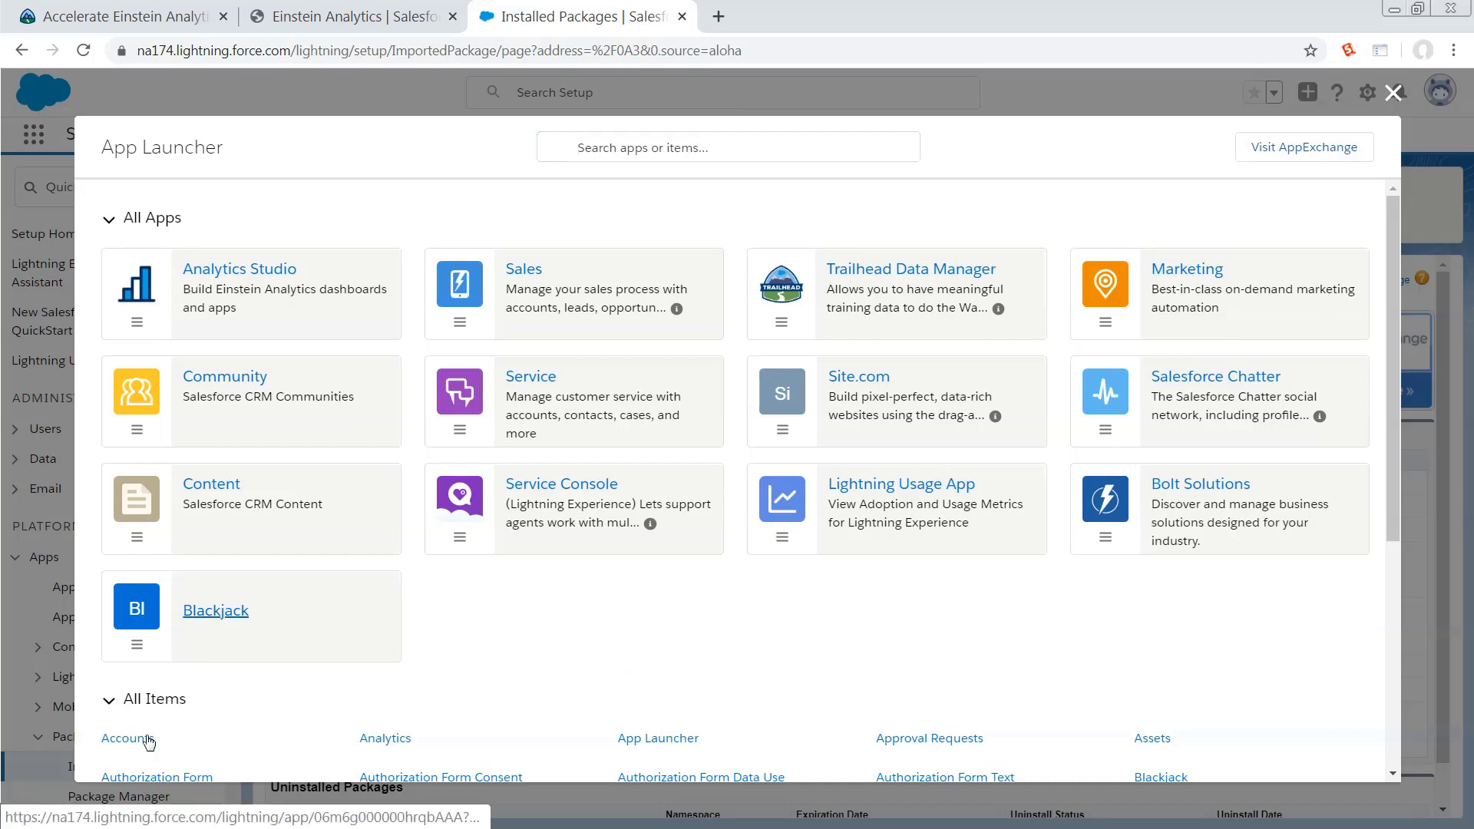
click(215, 610)
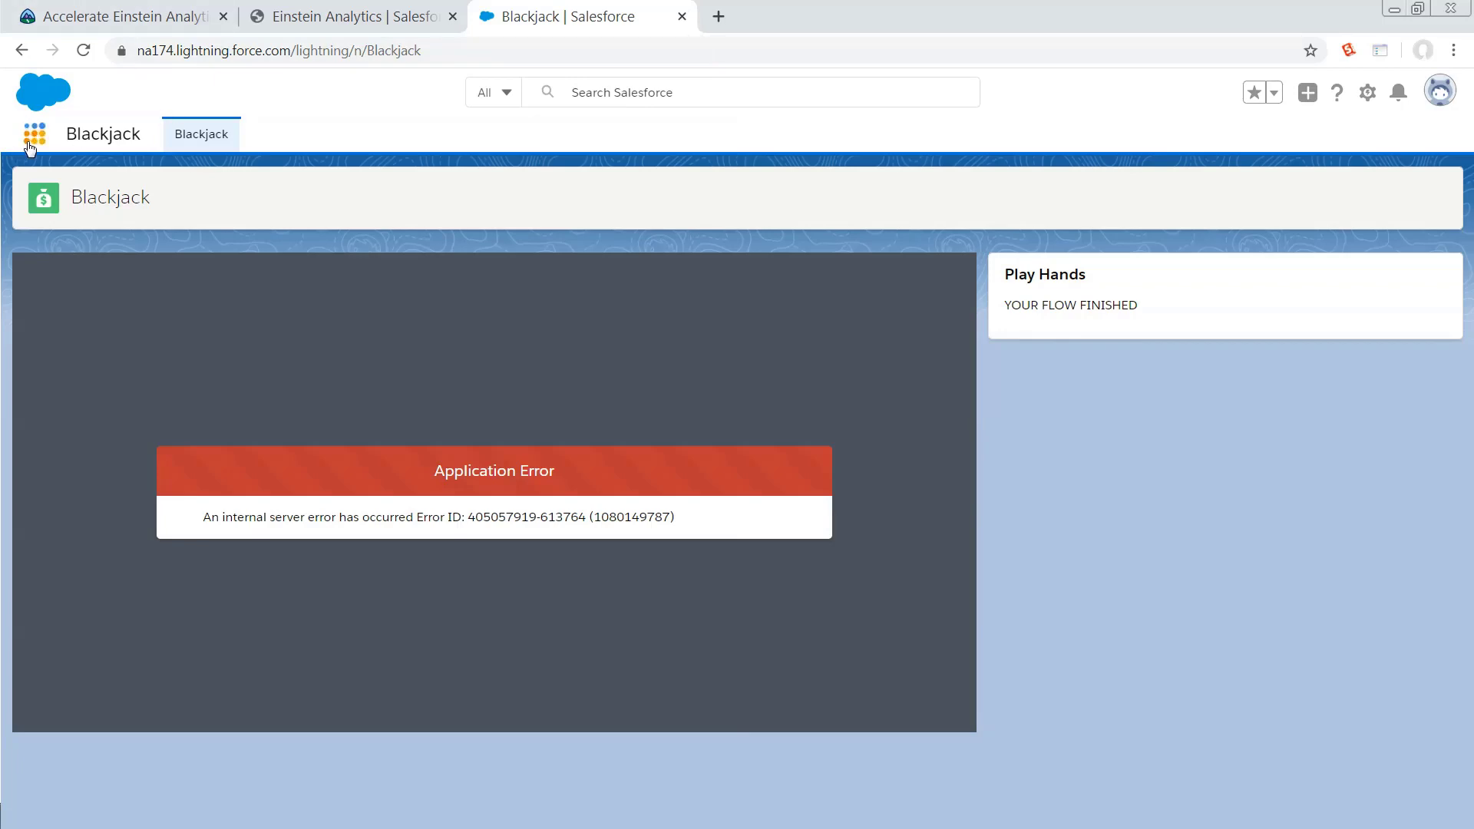
Step: Go to Analytics Studio's Data Manager and list the dataflows and recipes
click(35, 133)
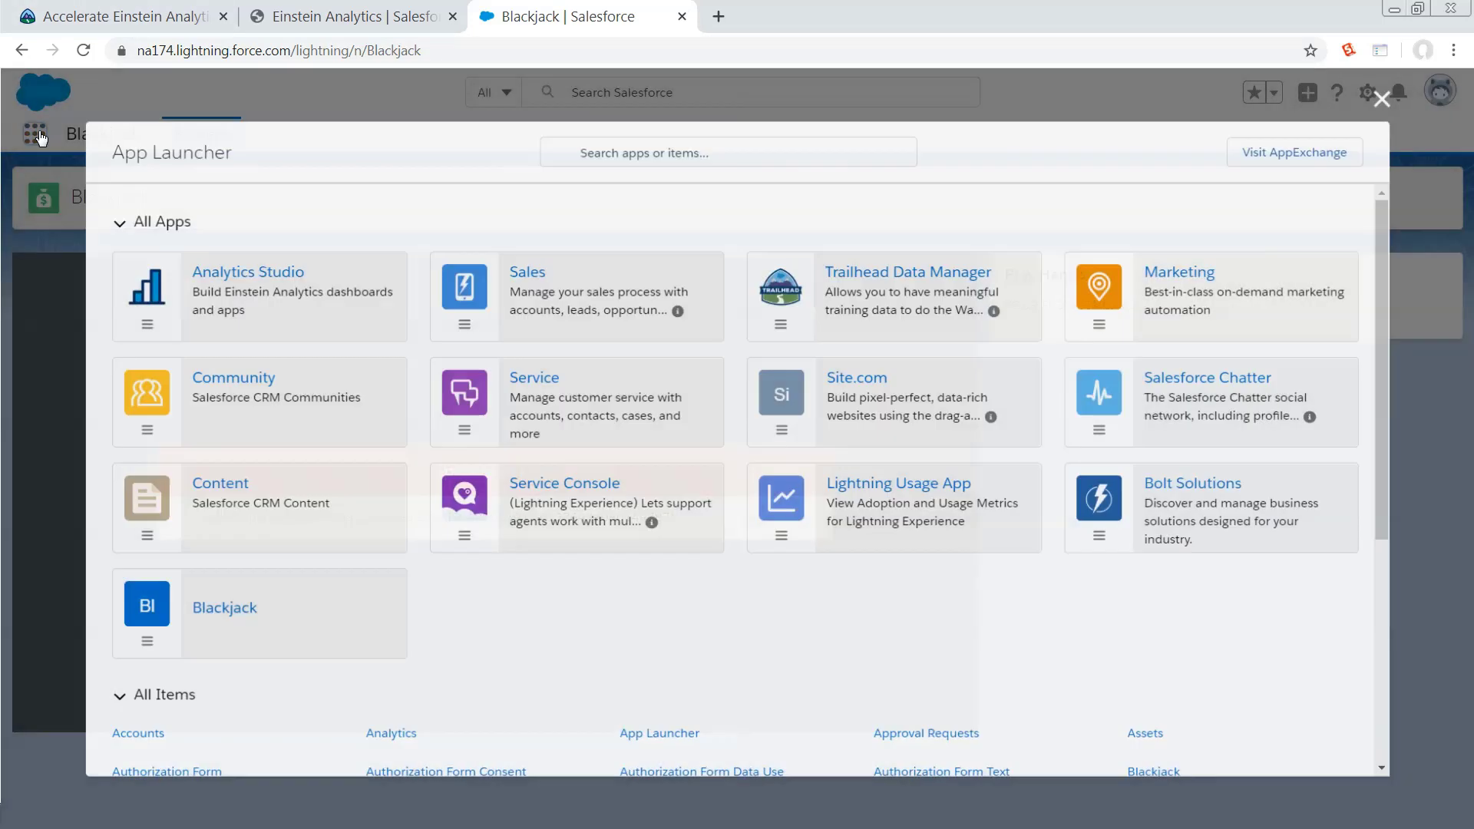
click(247, 272)
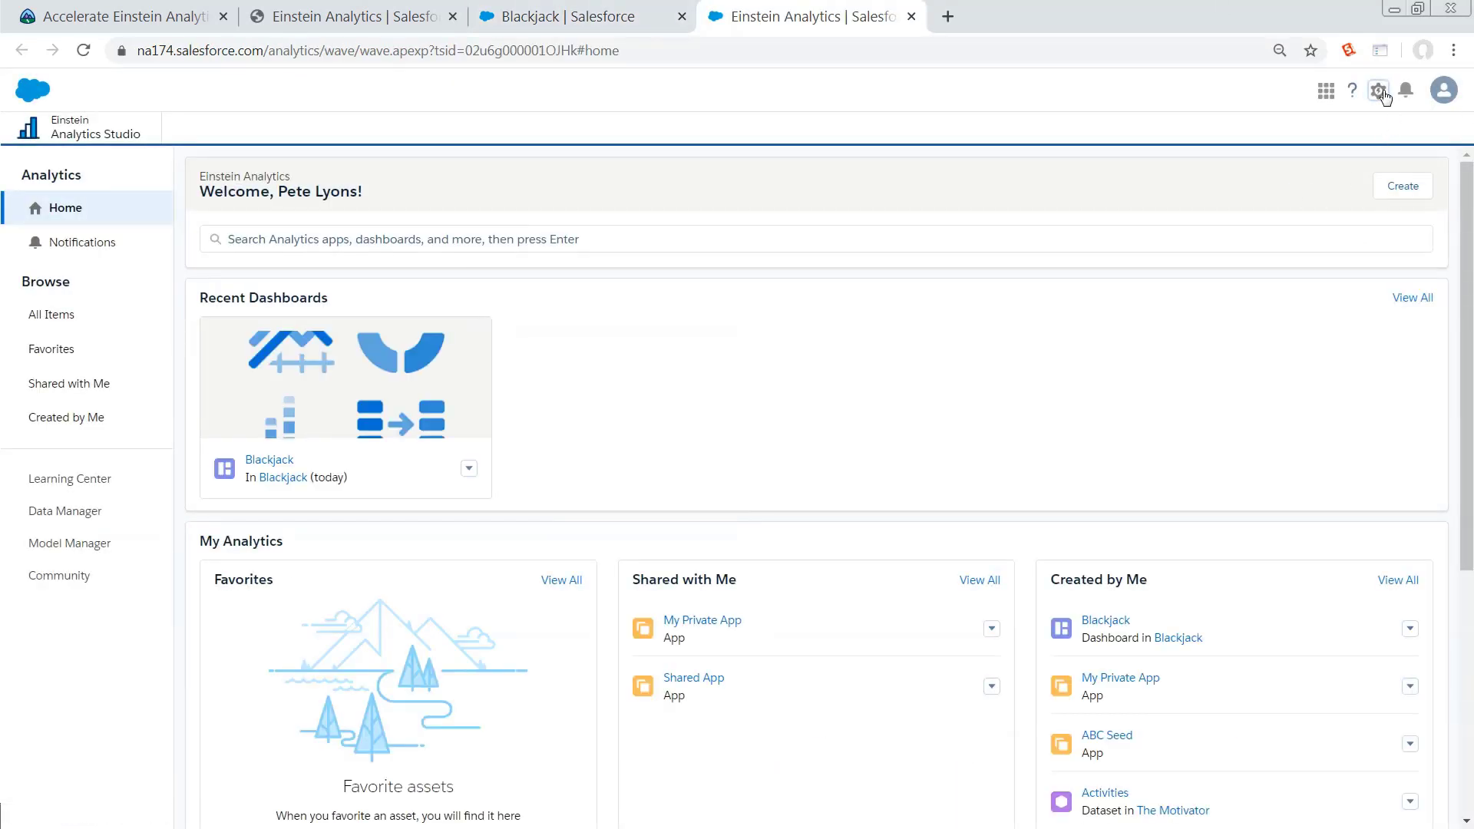
click(63, 510)
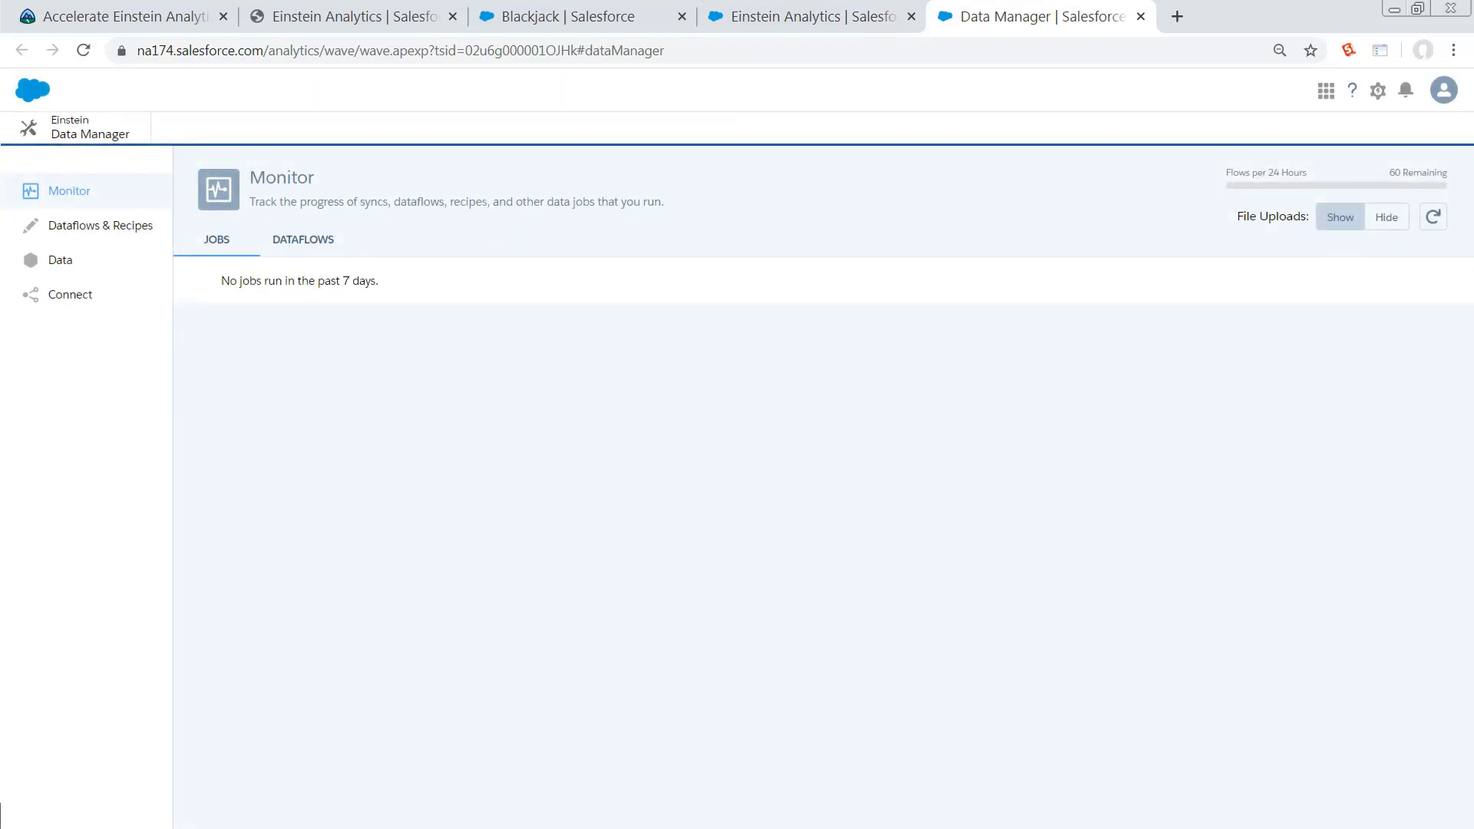
click(100, 225)
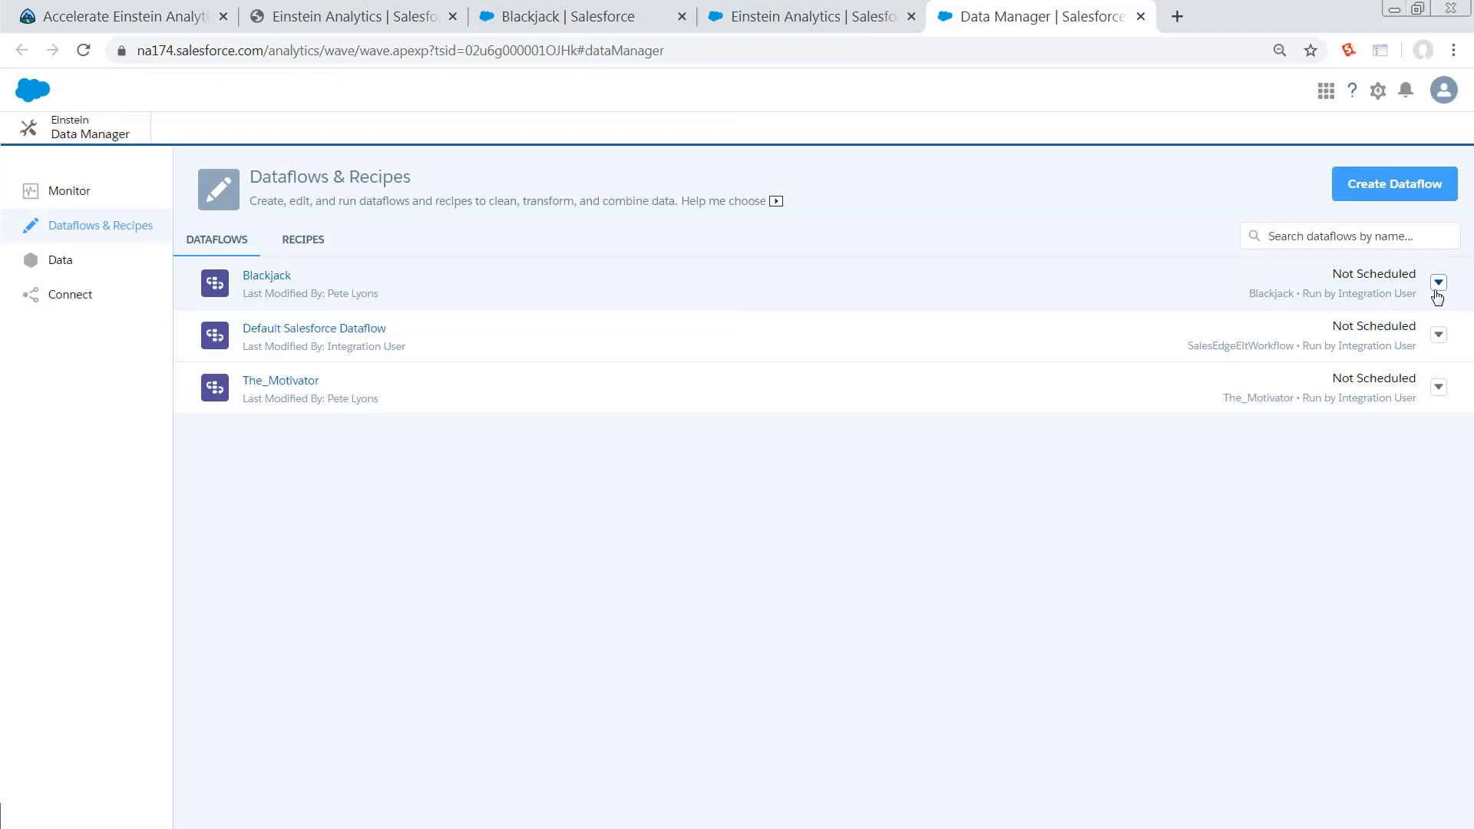
Step: Run the Blackjack dataflow now, dismiss the syncing notice, and open it in the editor
click(1437, 282)
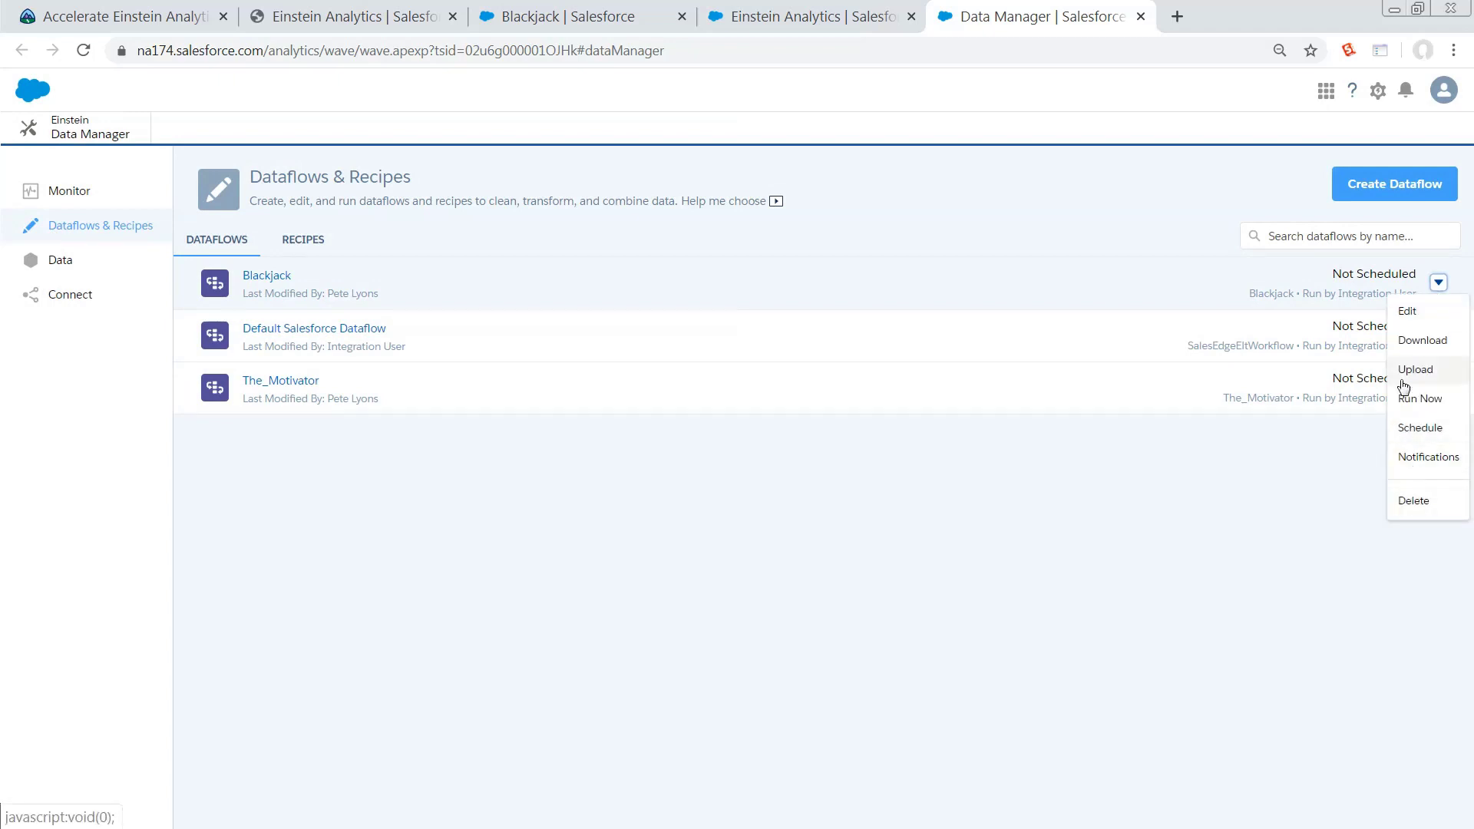
click(1419, 398)
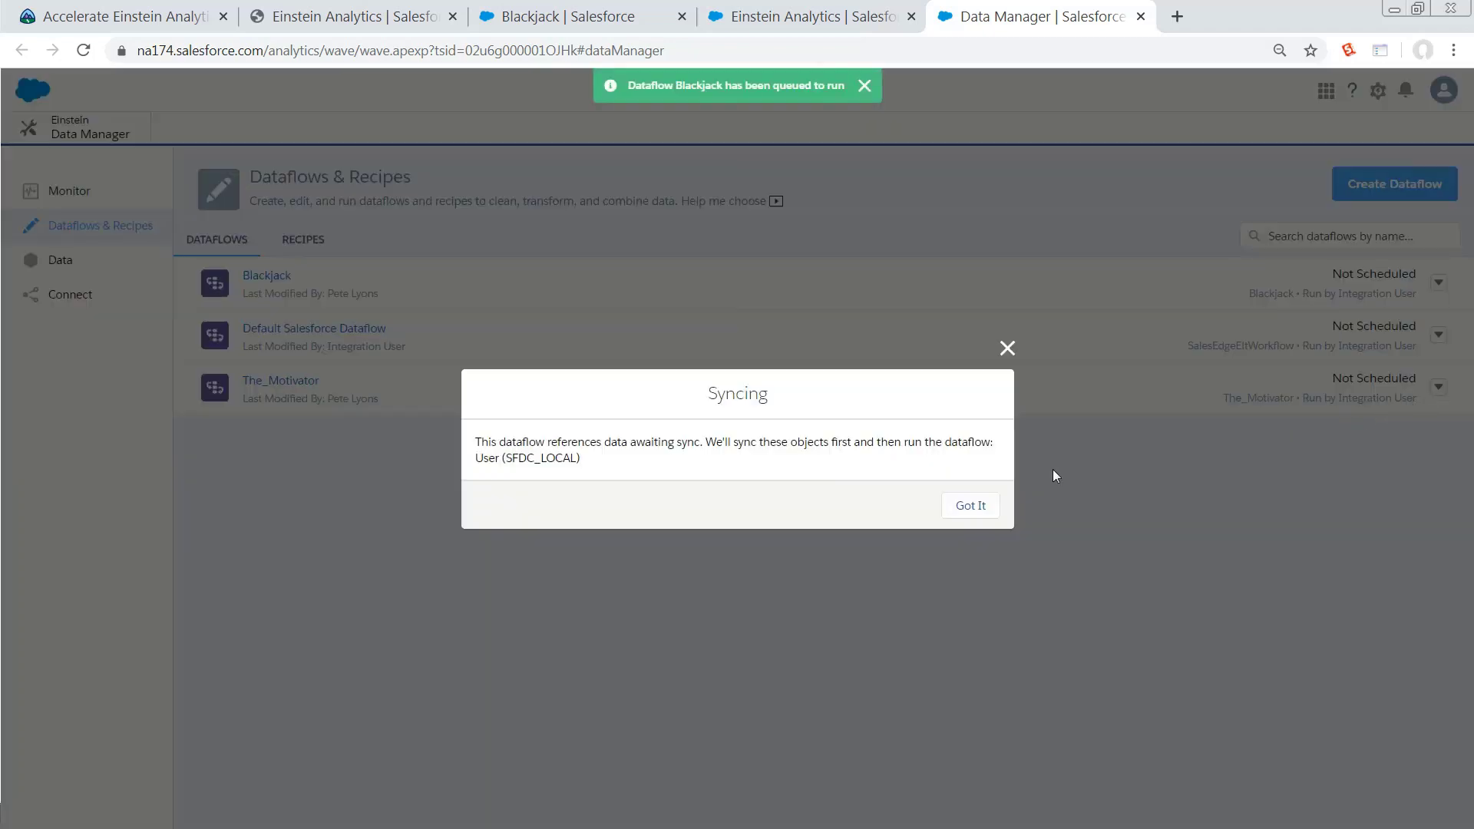
click(968, 505)
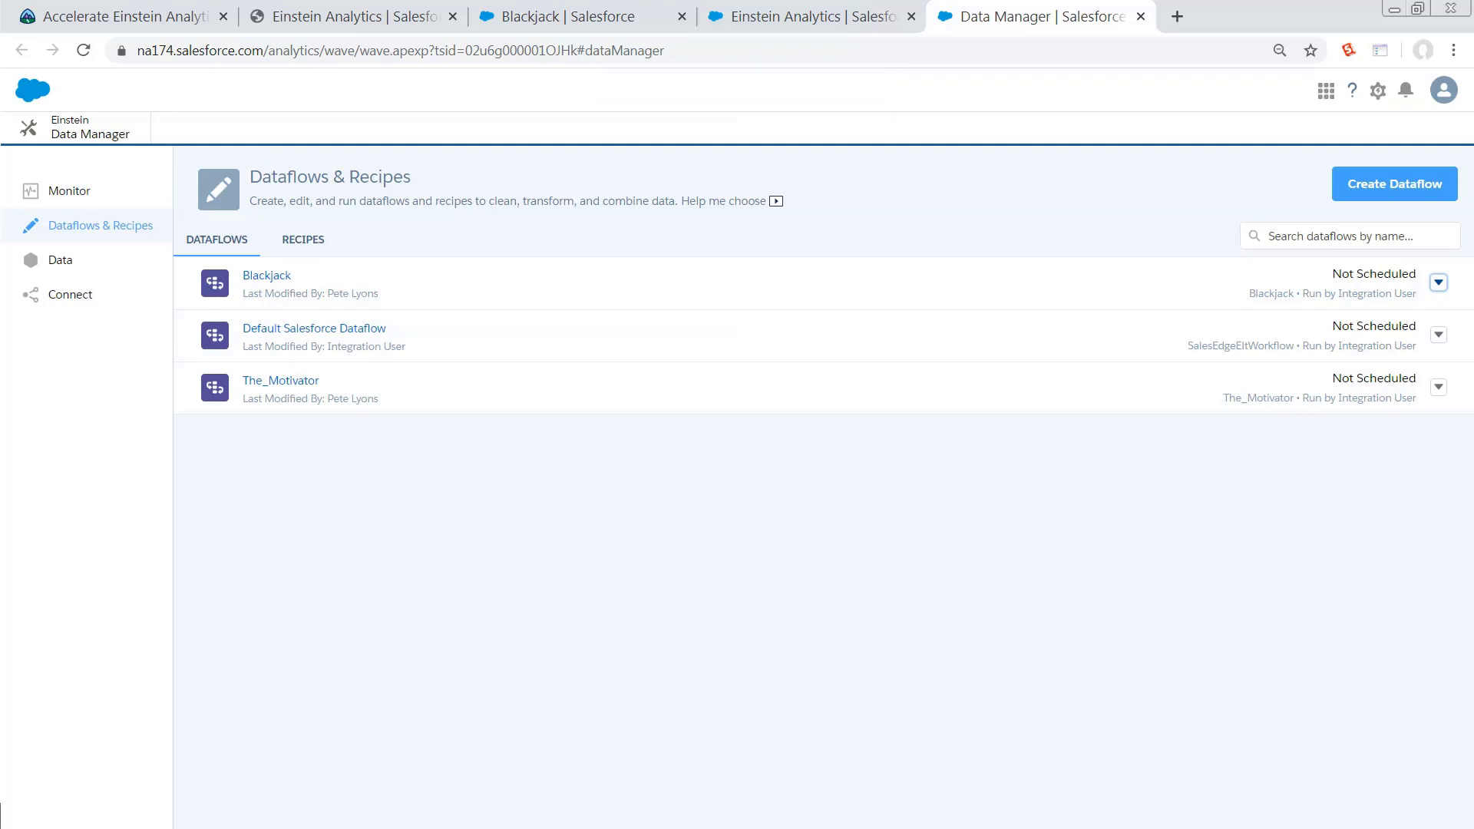
mouse_move(417, 187)
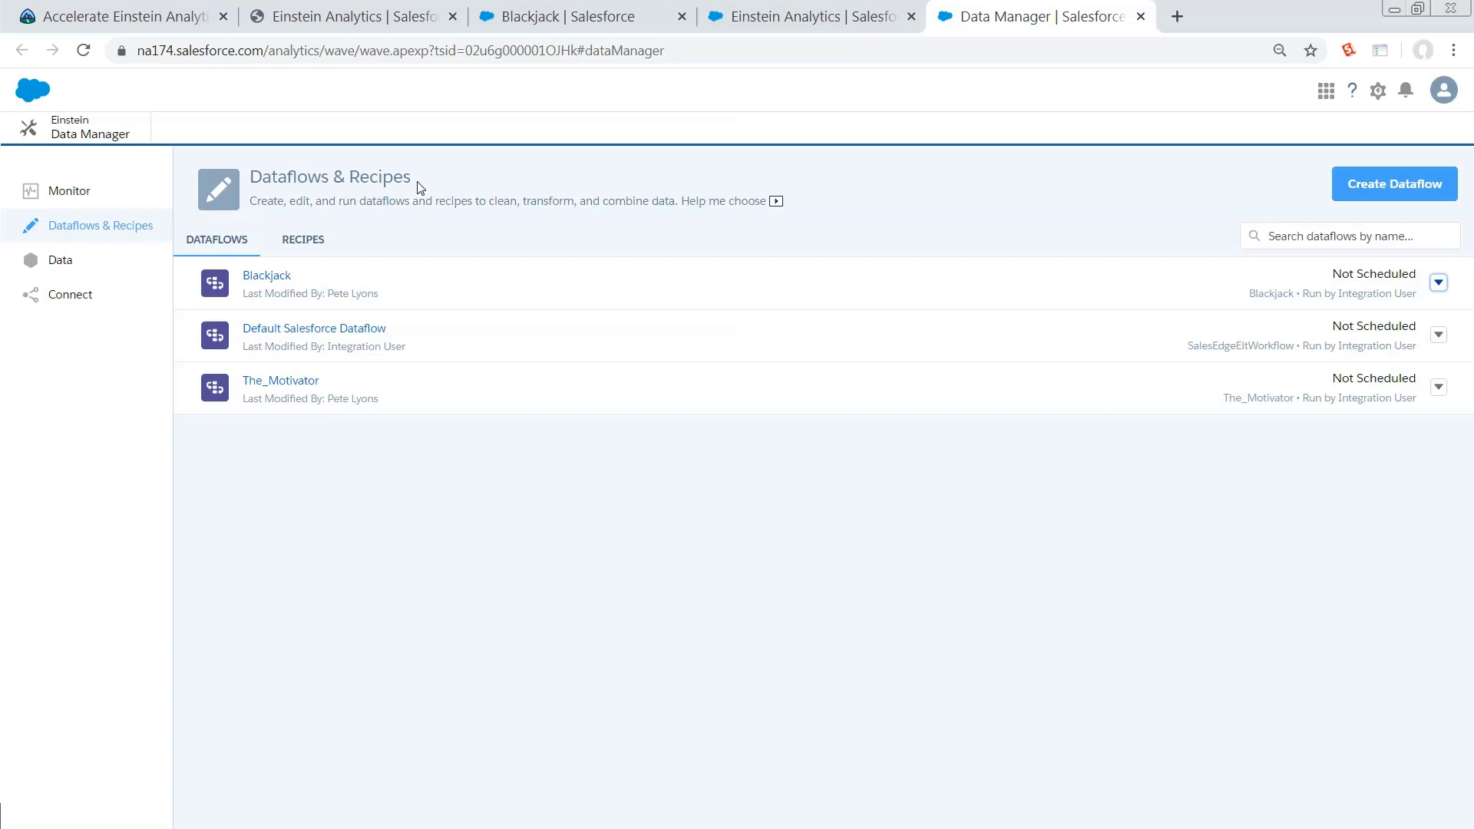
mouse_move(267, 276)
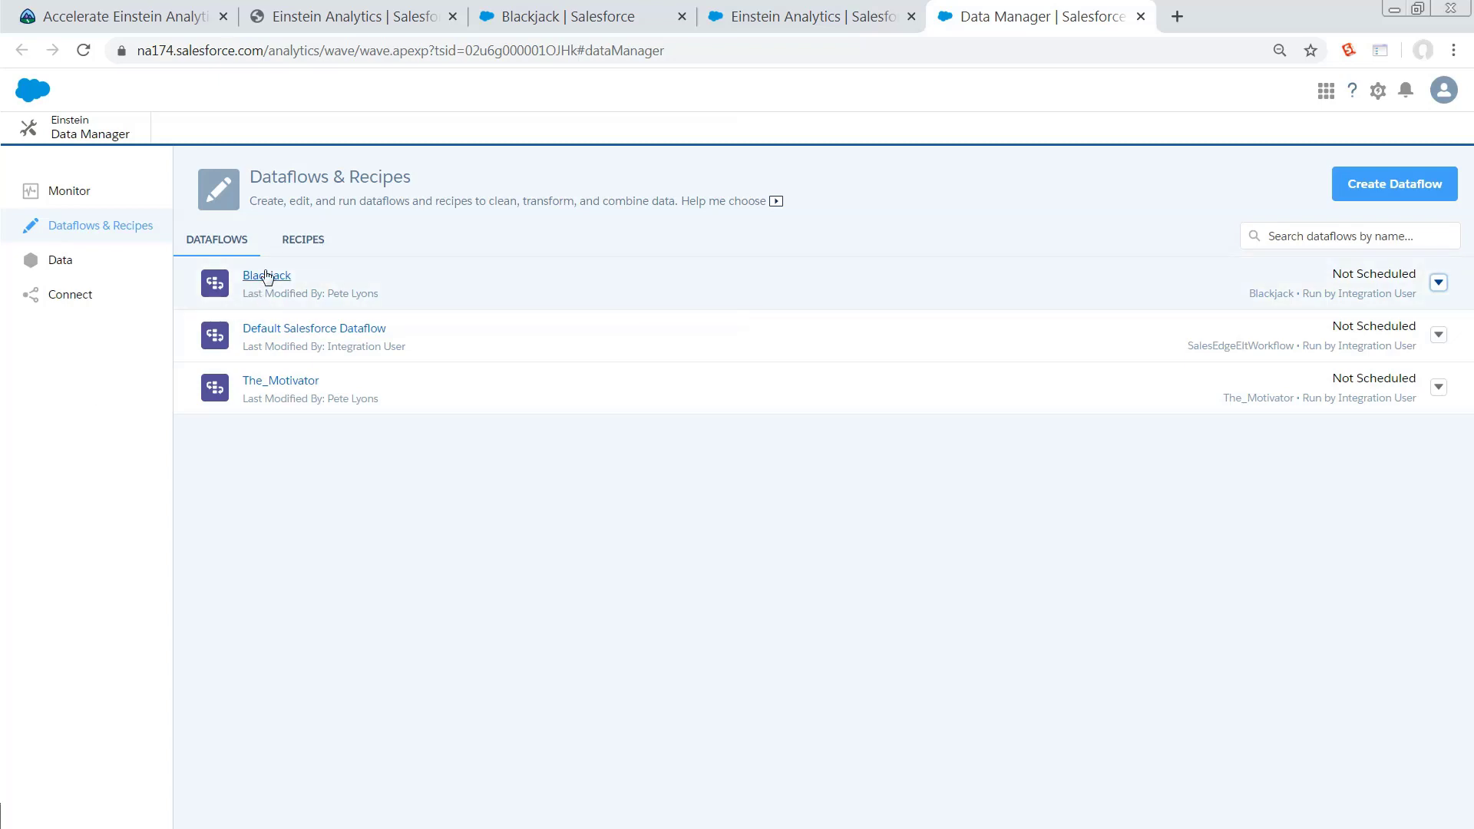
click(266, 275)
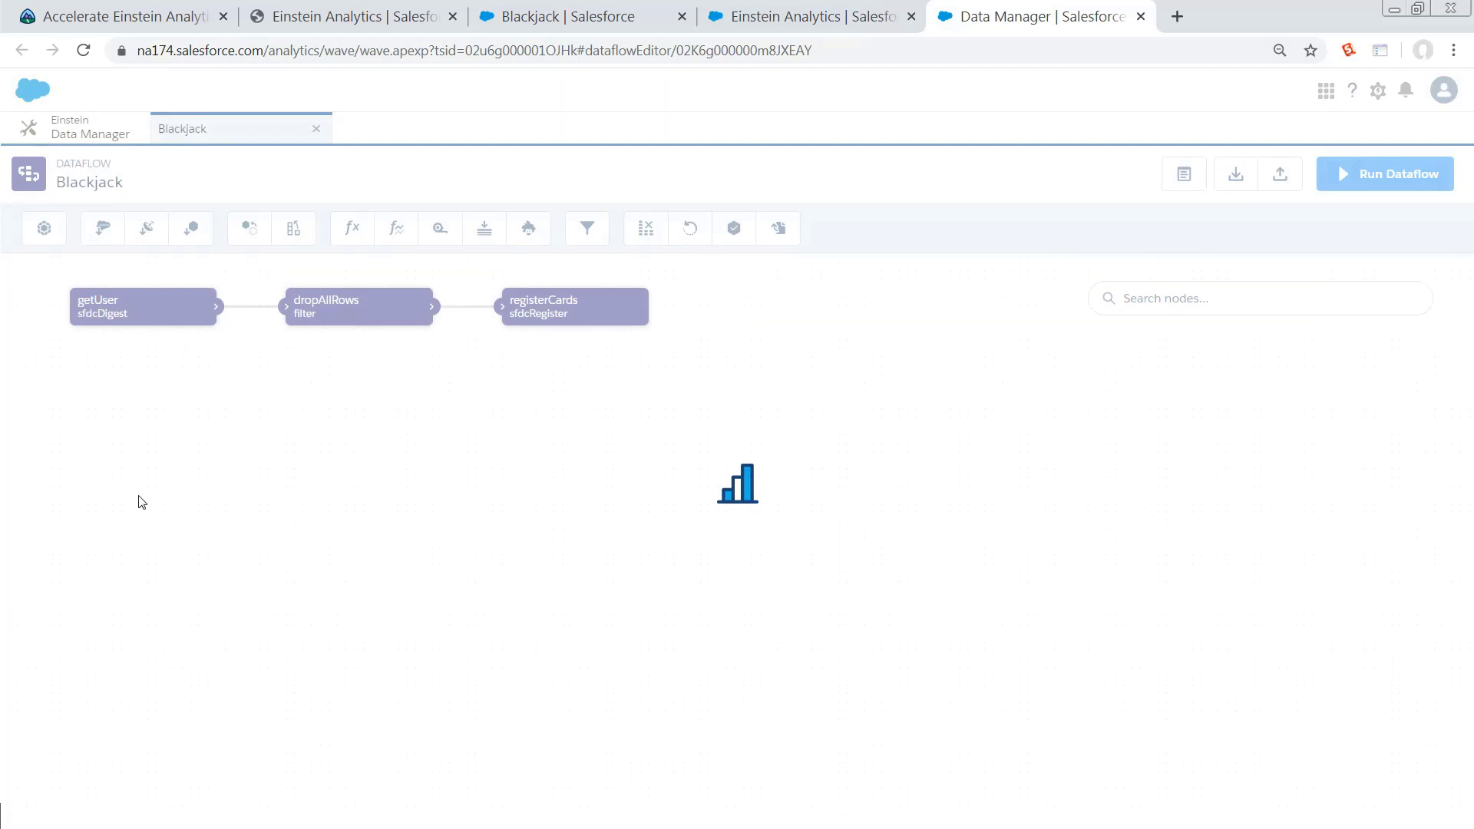
Step: Review the getUser node settings and the dropAllRows SAQL filter without changes
double_click(144, 305)
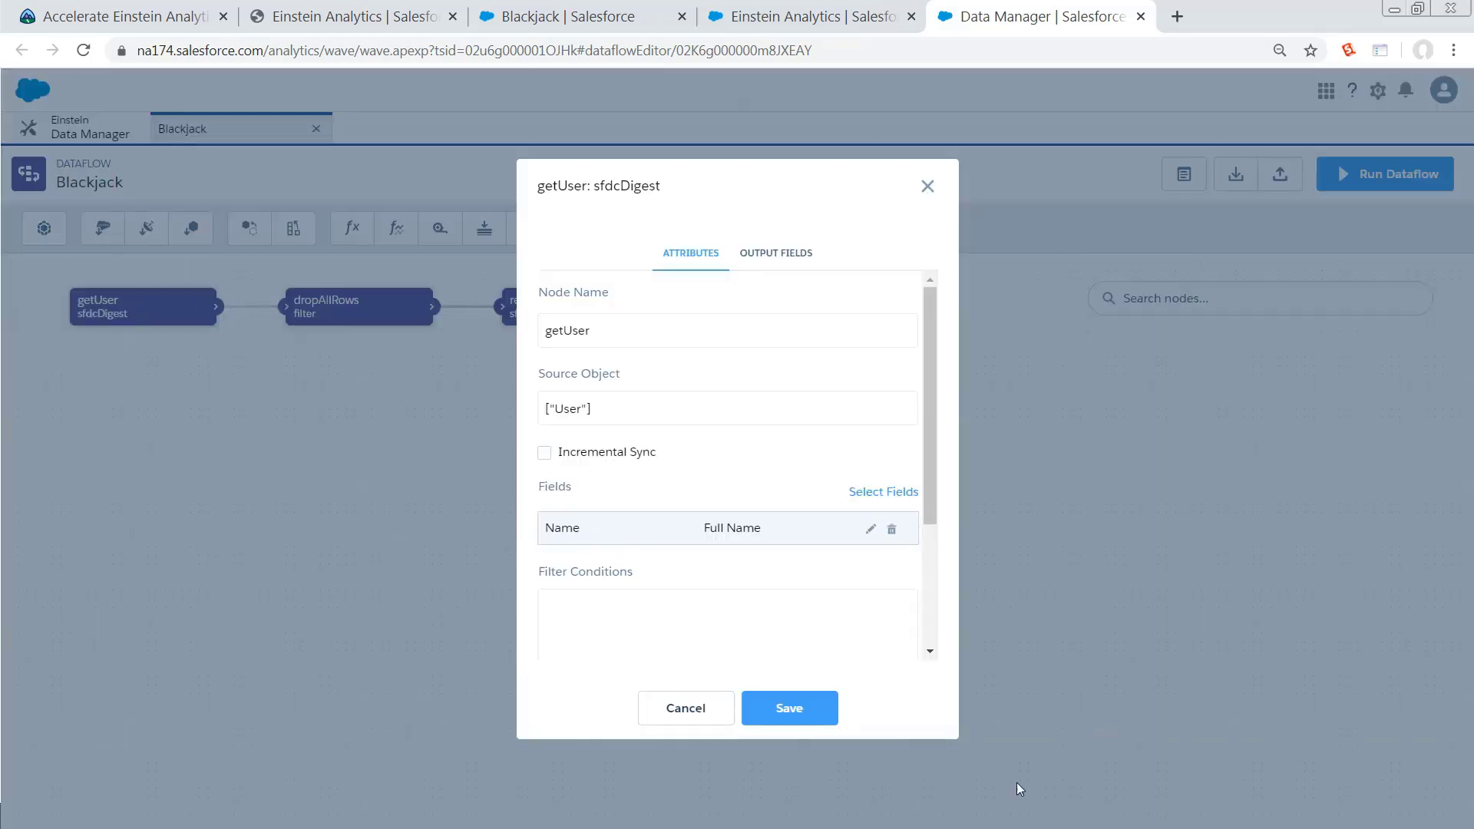
click(685, 708)
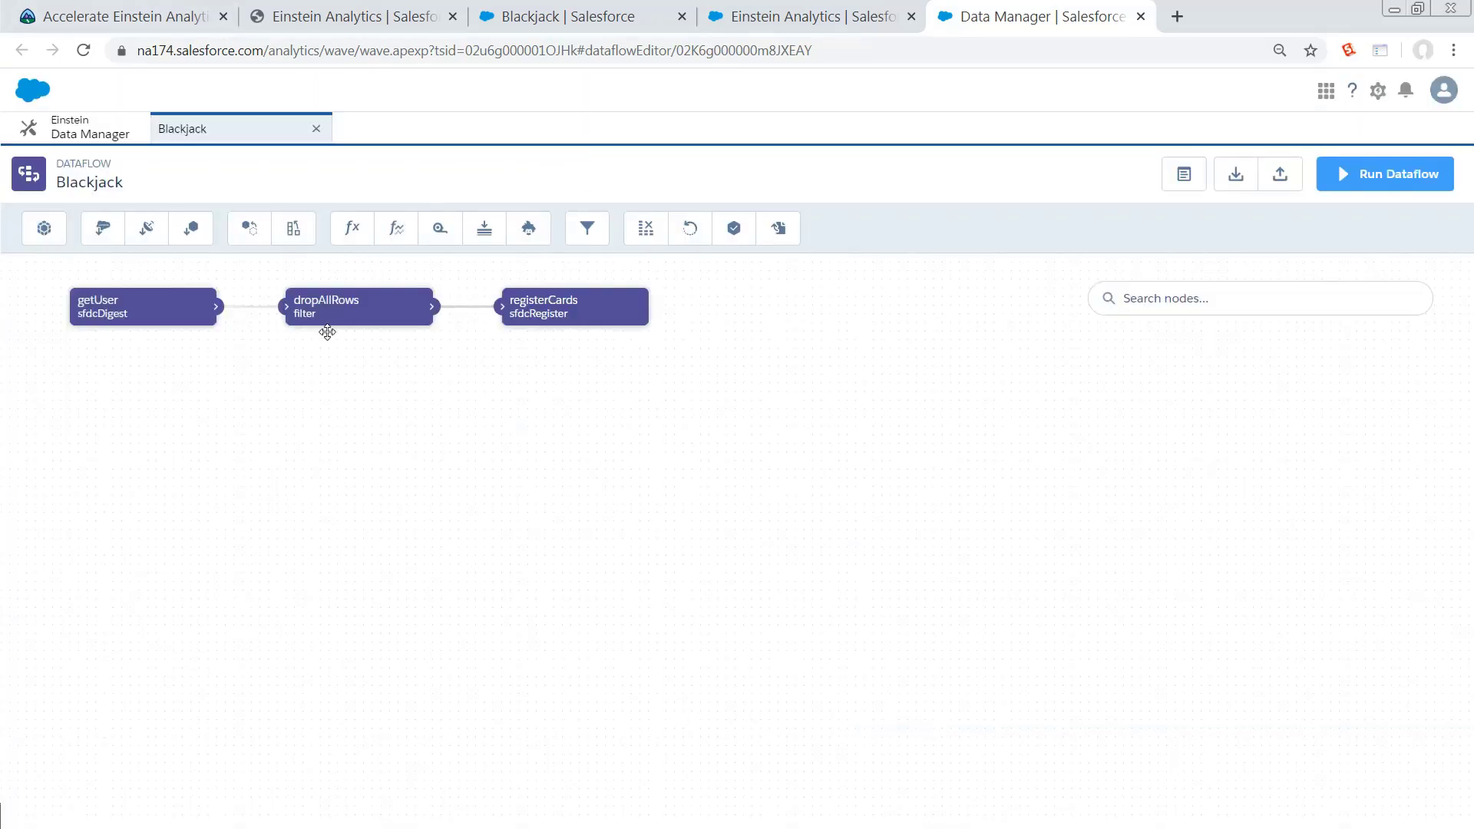
double_click(357, 305)
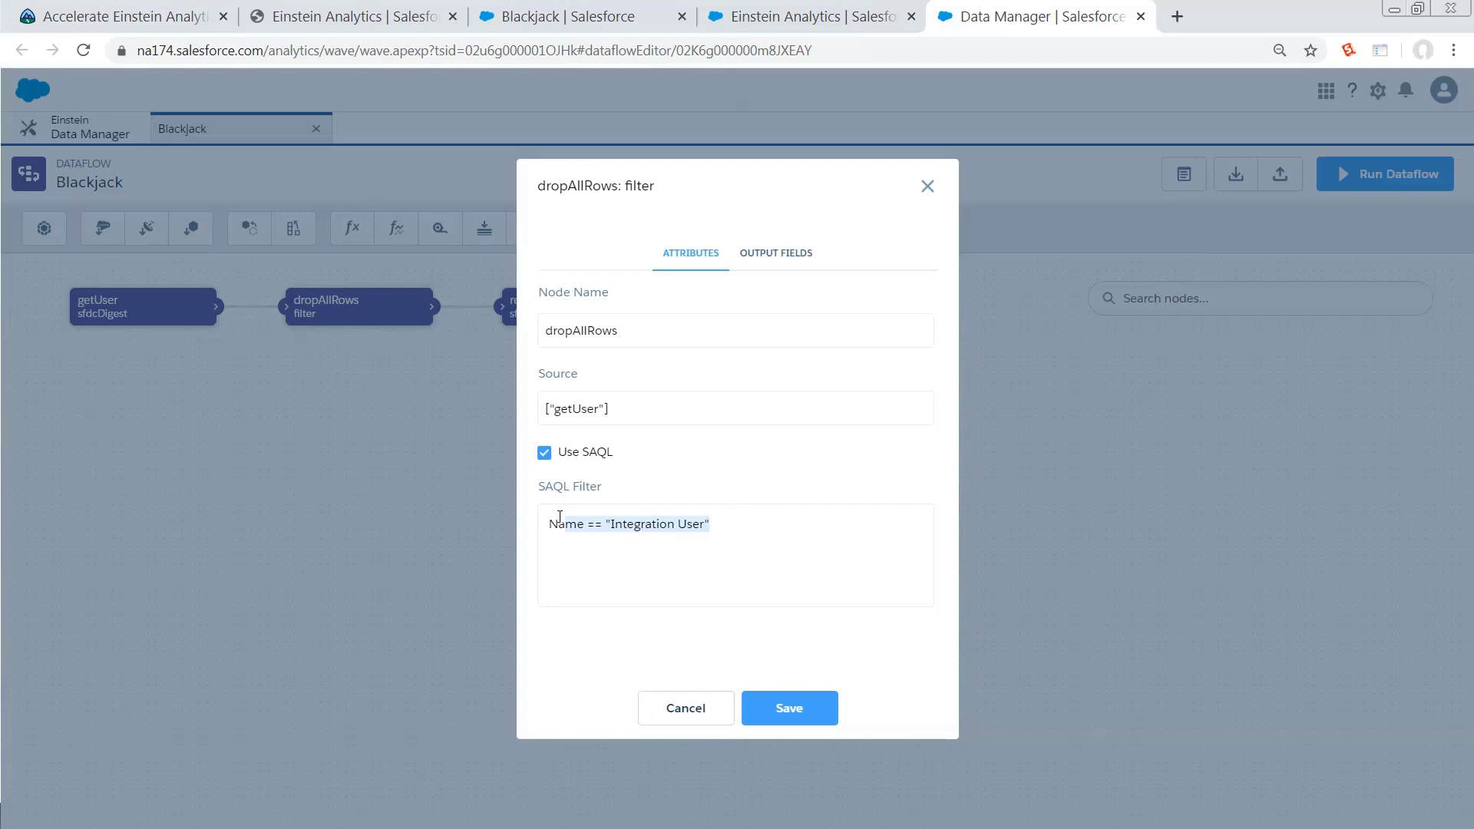
mouse_move(681, 682)
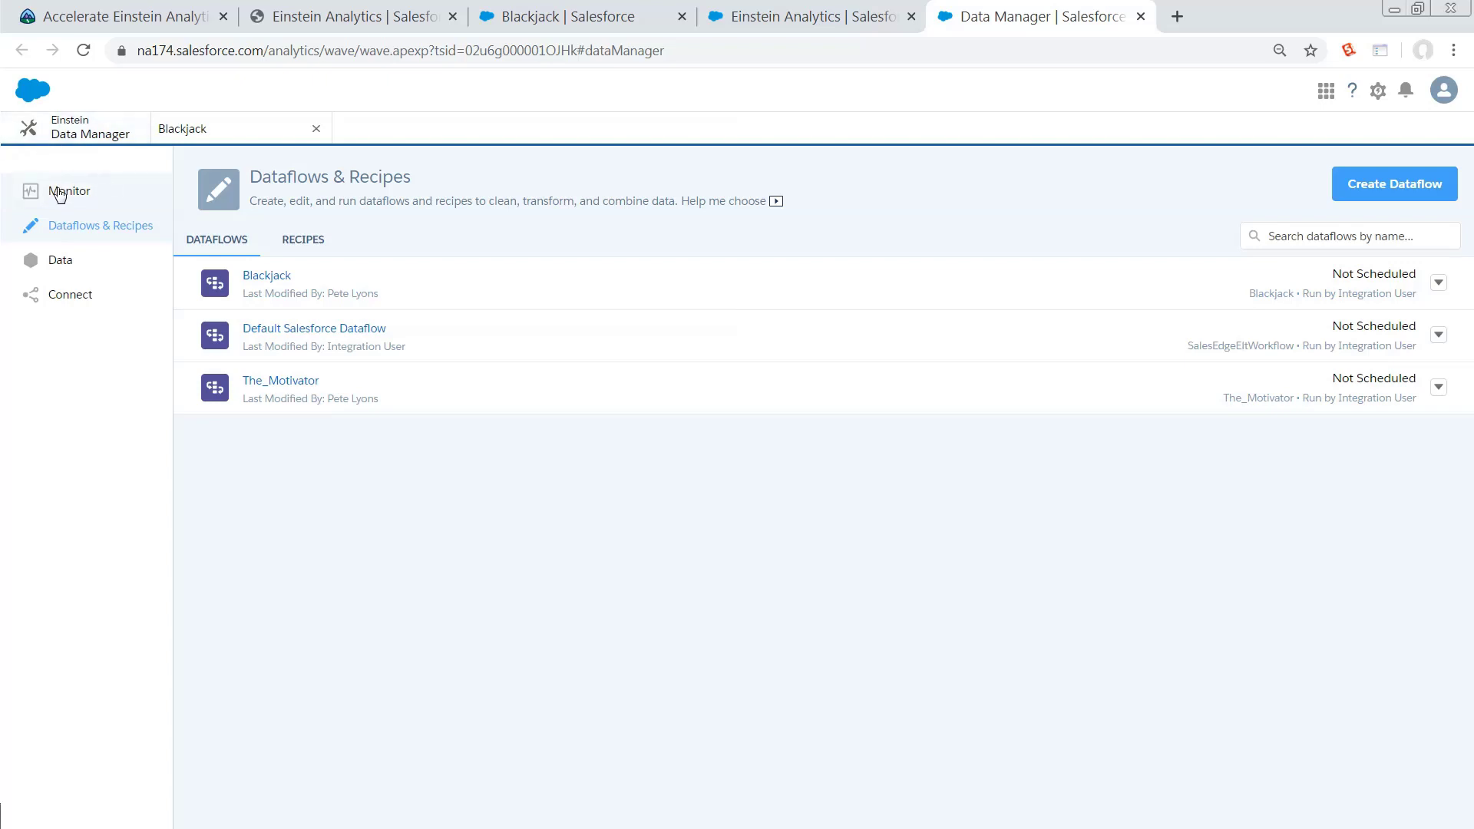
Step: Monitor the data jobs and refresh until the Blackjack dataflow run shows Successful
click(67, 191)
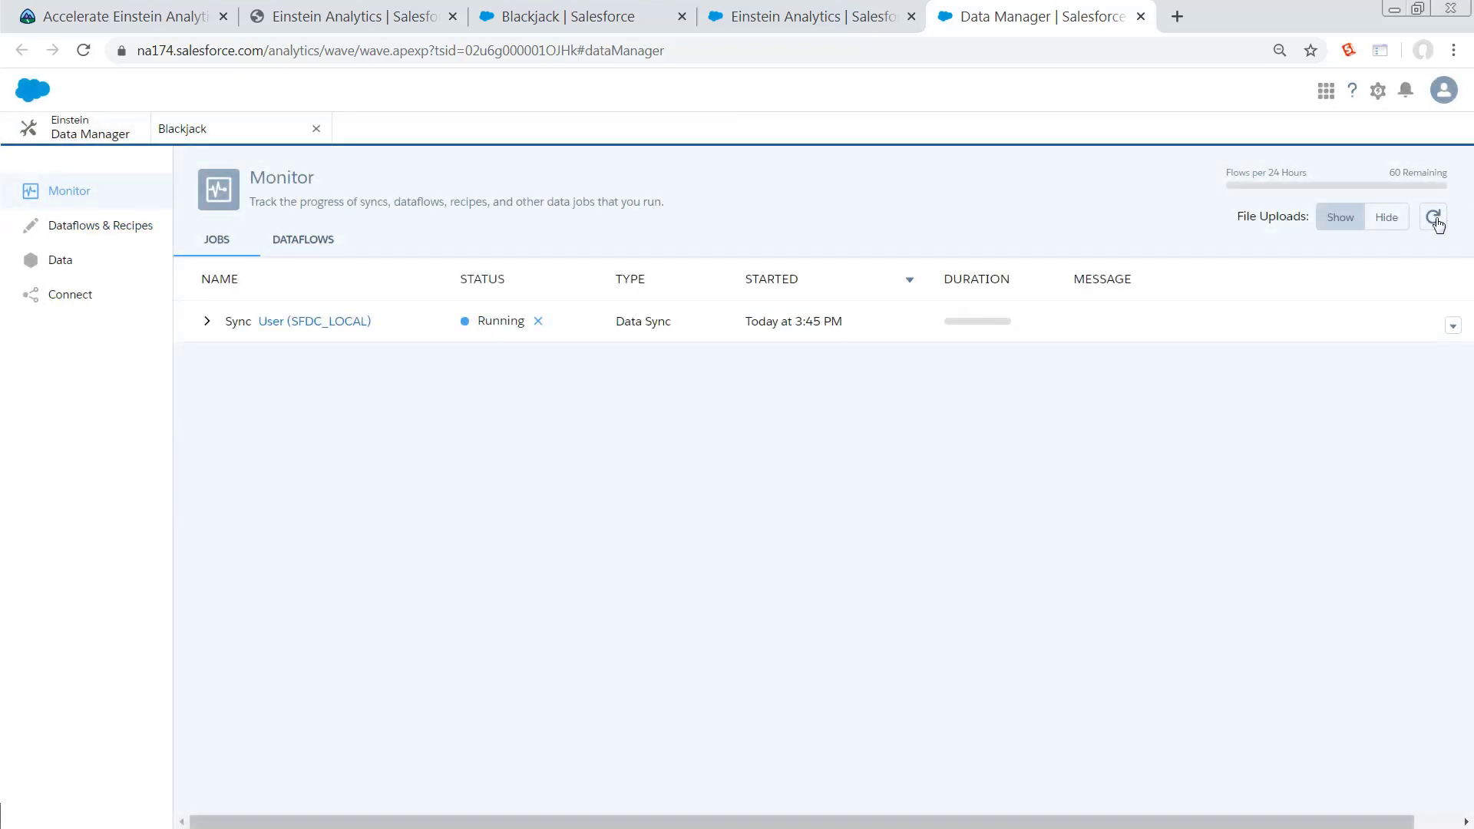
click(1431, 217)
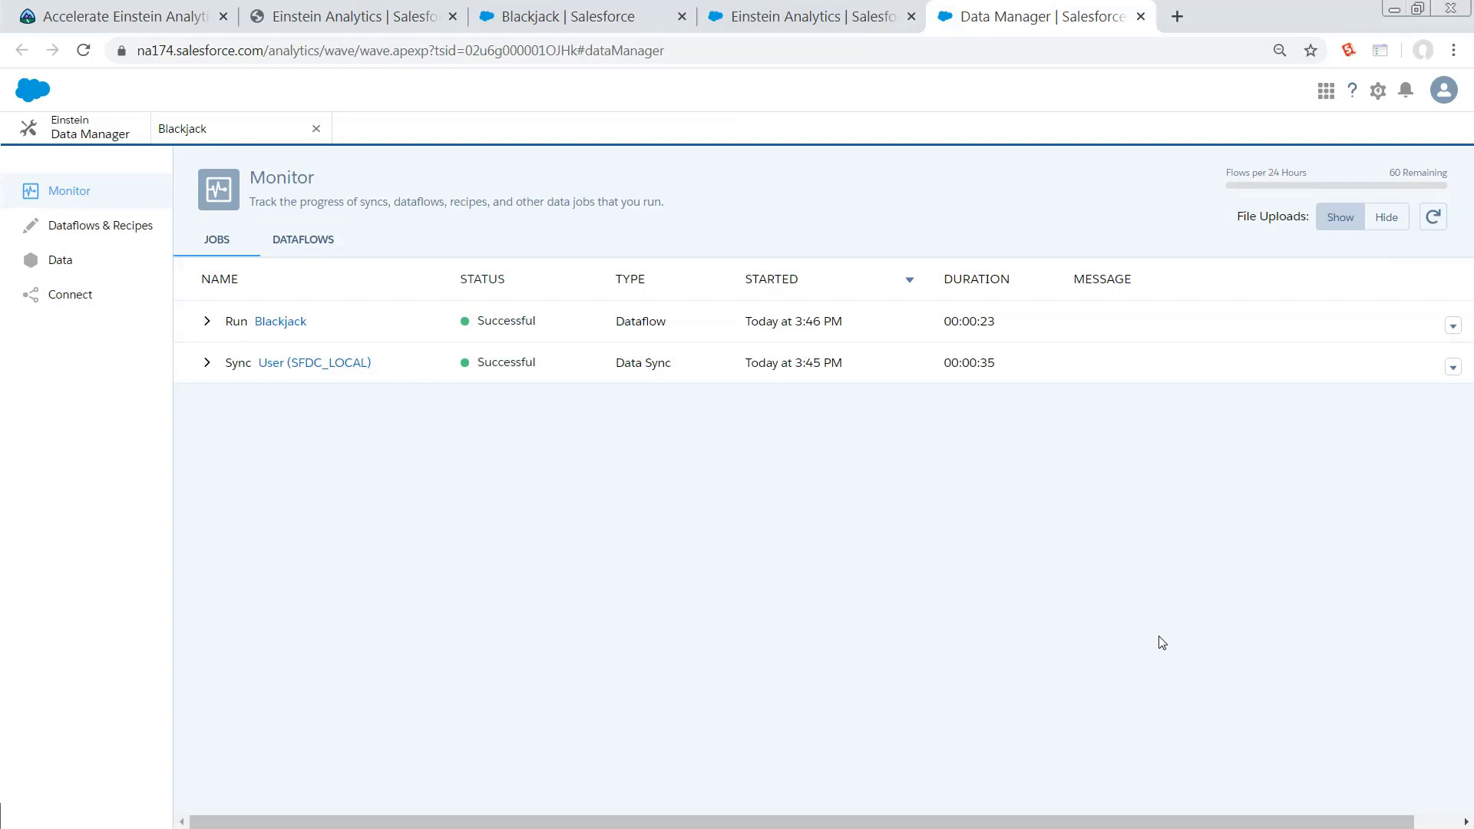
mouse_move(1109, 712)
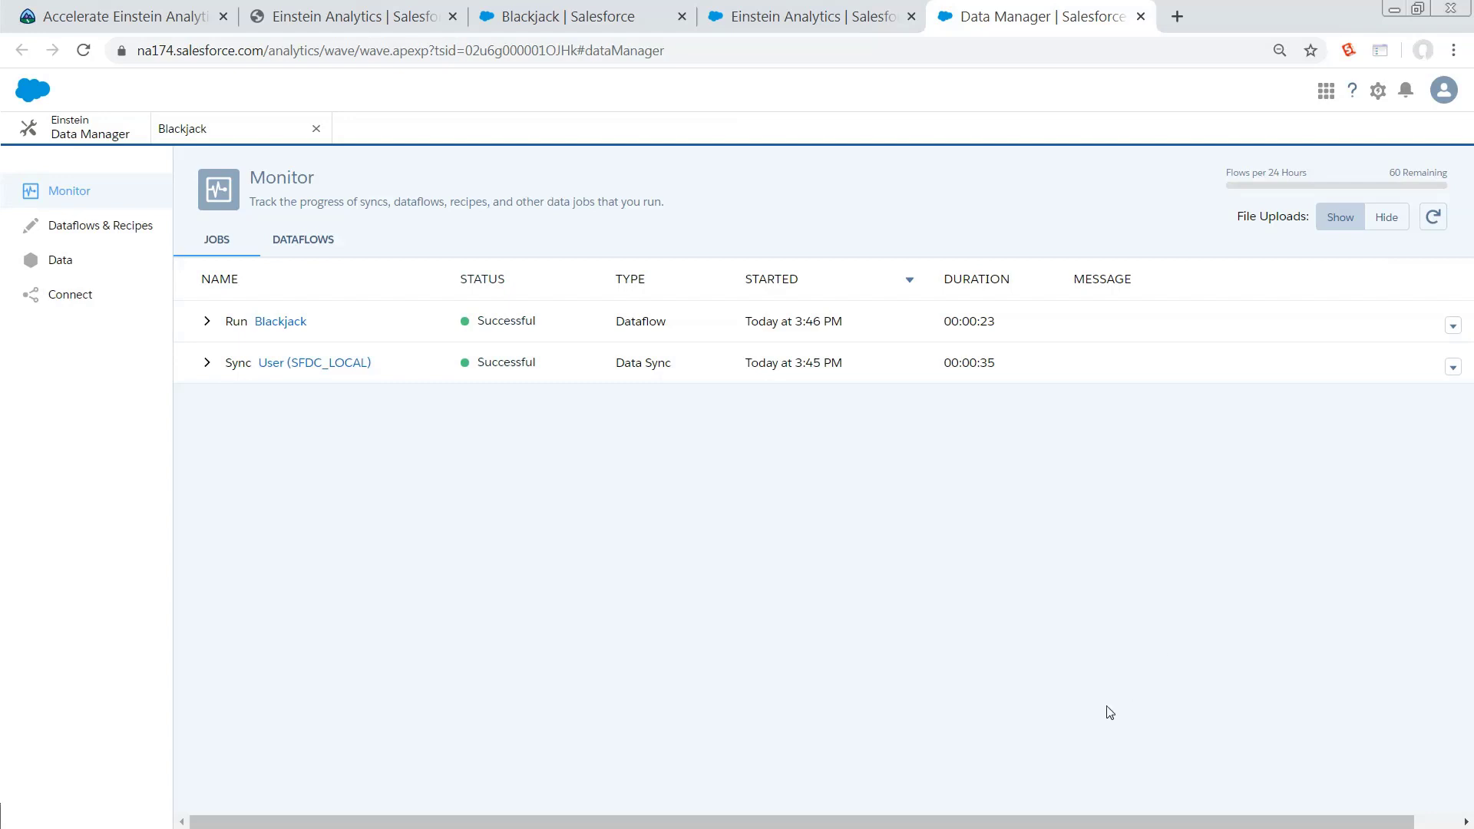
mouse_move(1076, 704)
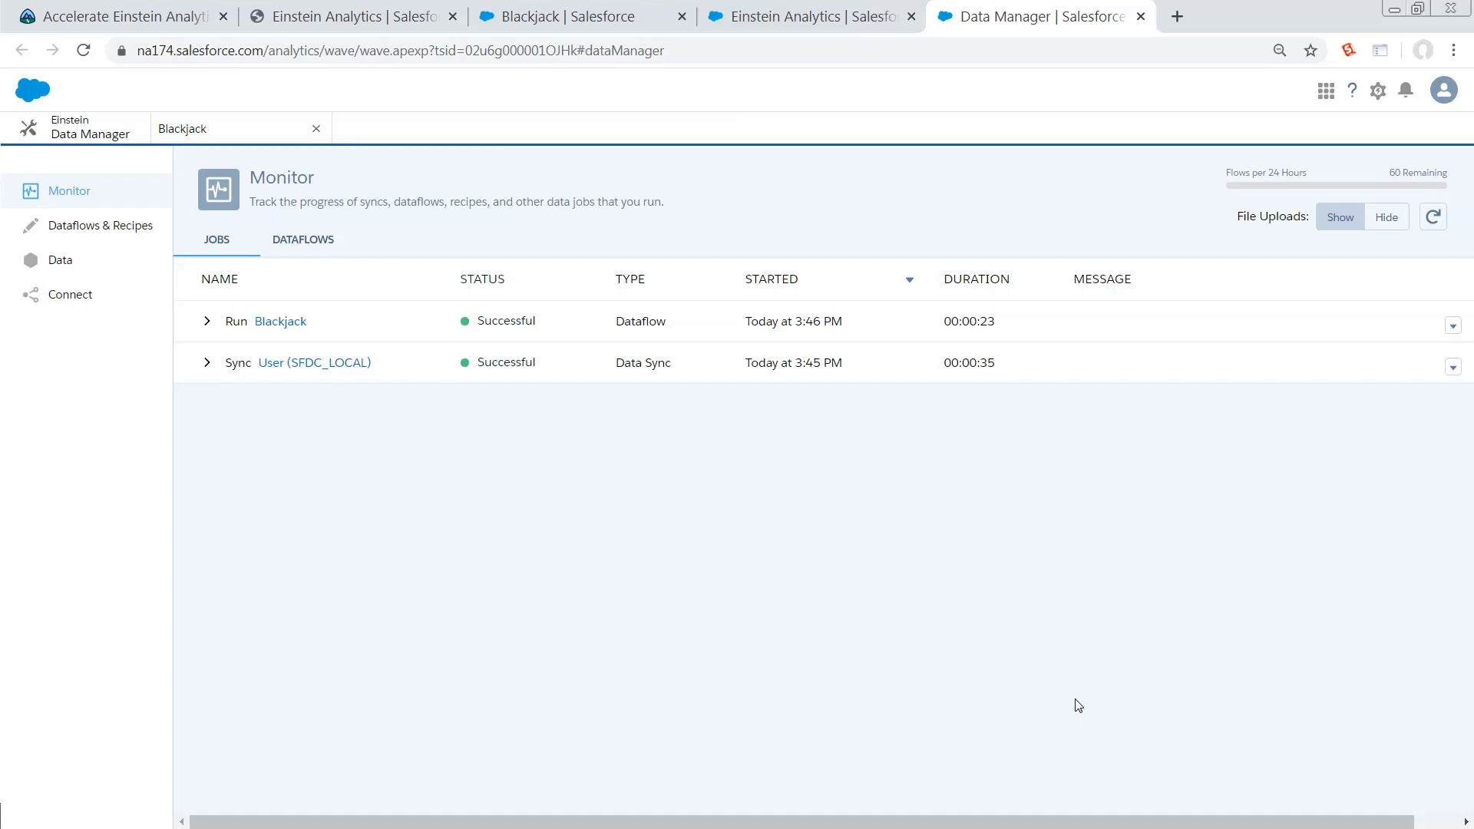
Step: Relaunch the Blackjack app from the Setup tab's App Launcher
click(578, 16)
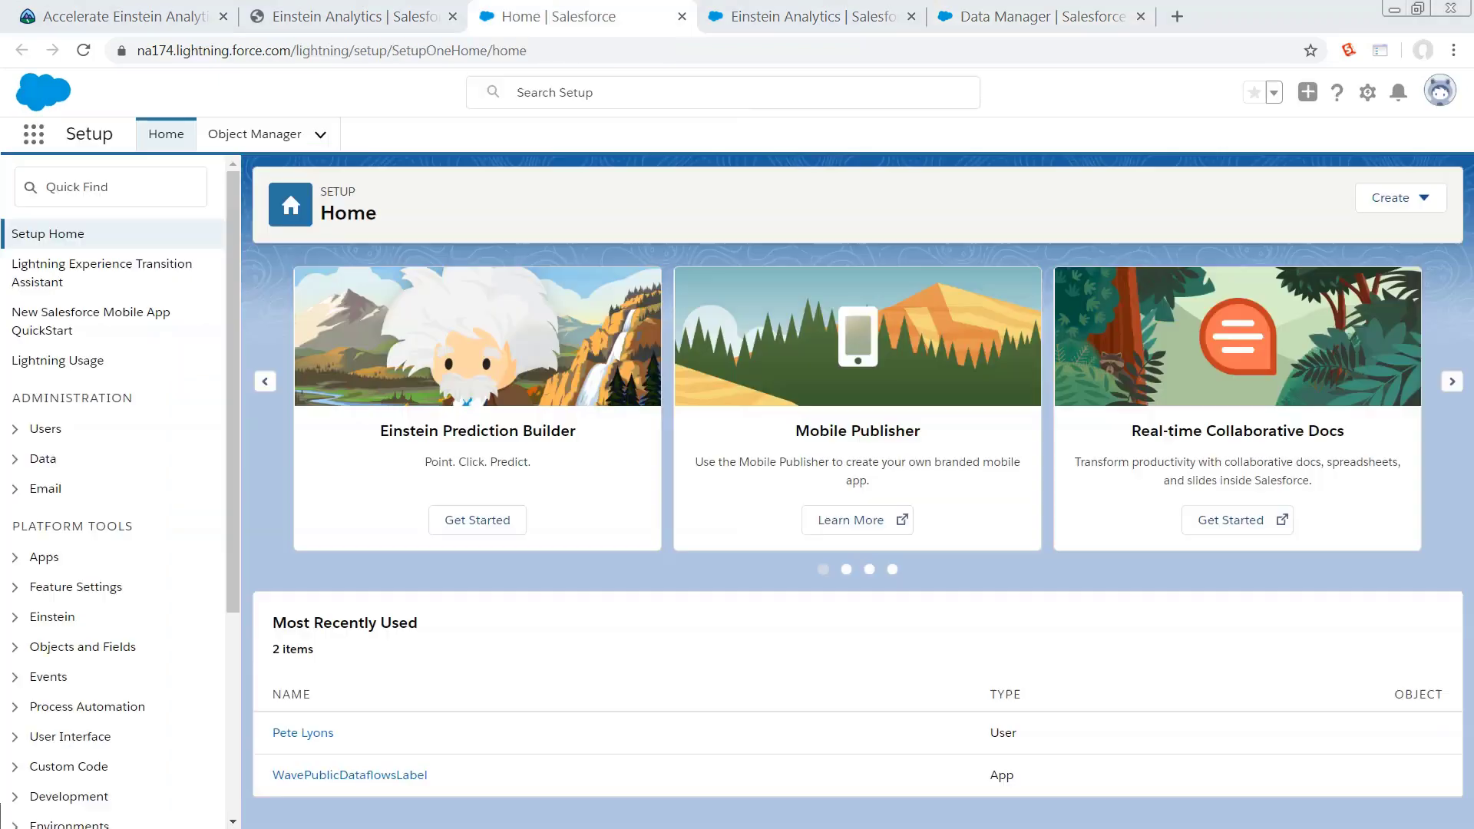
mouse_move(66, 116)
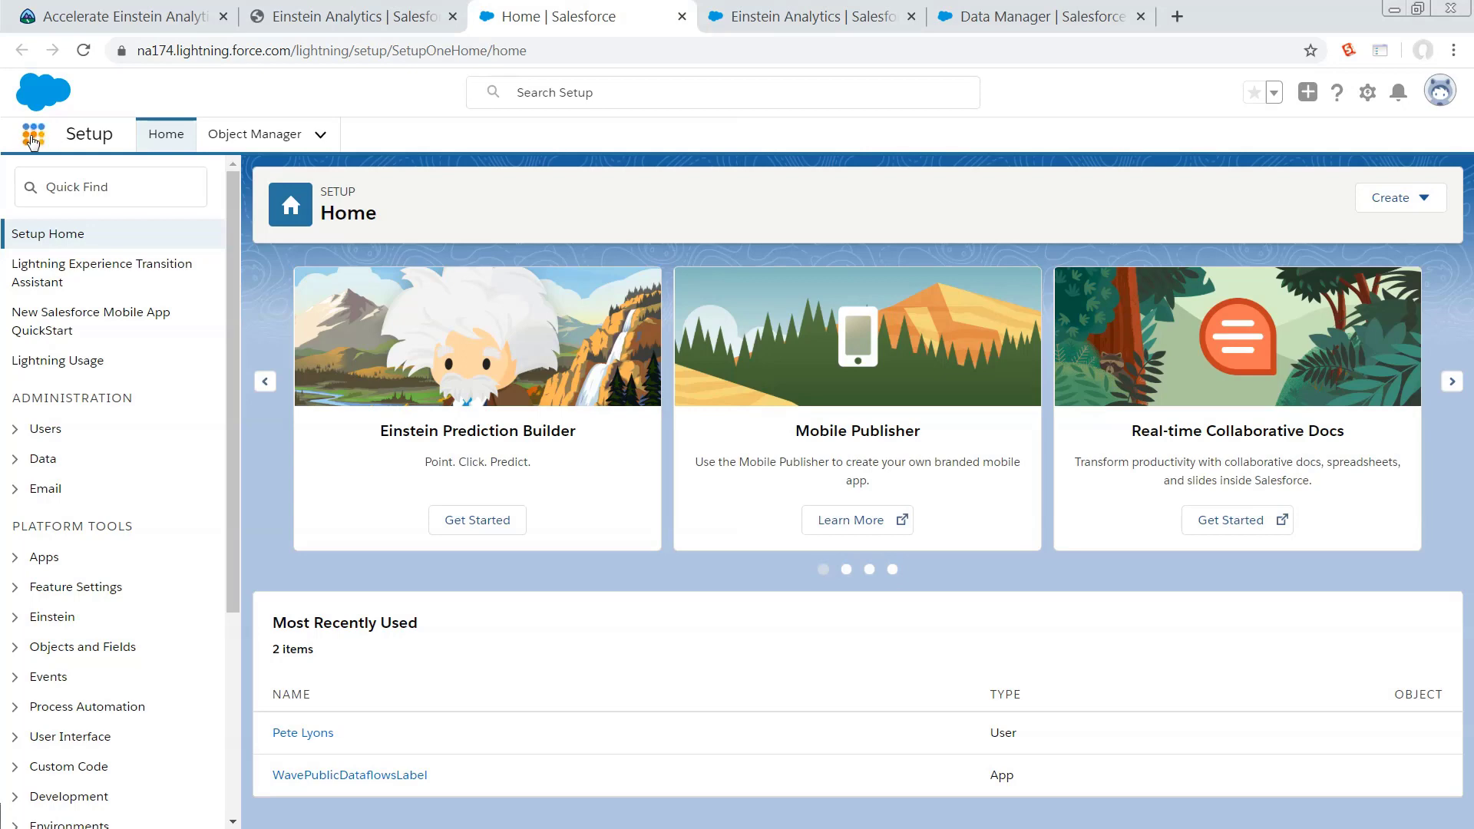
click(33, 134)
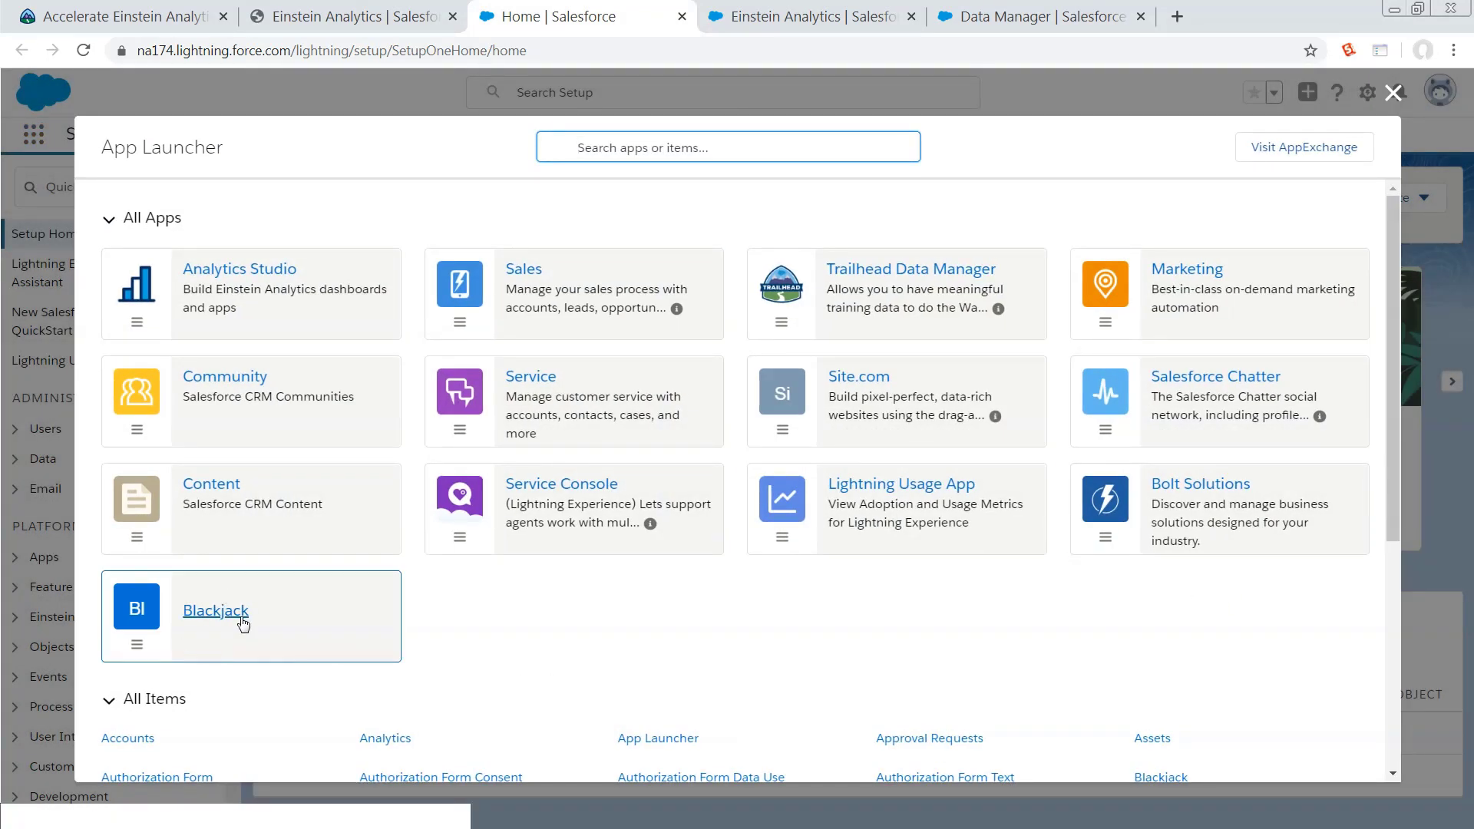
click(215, 610)
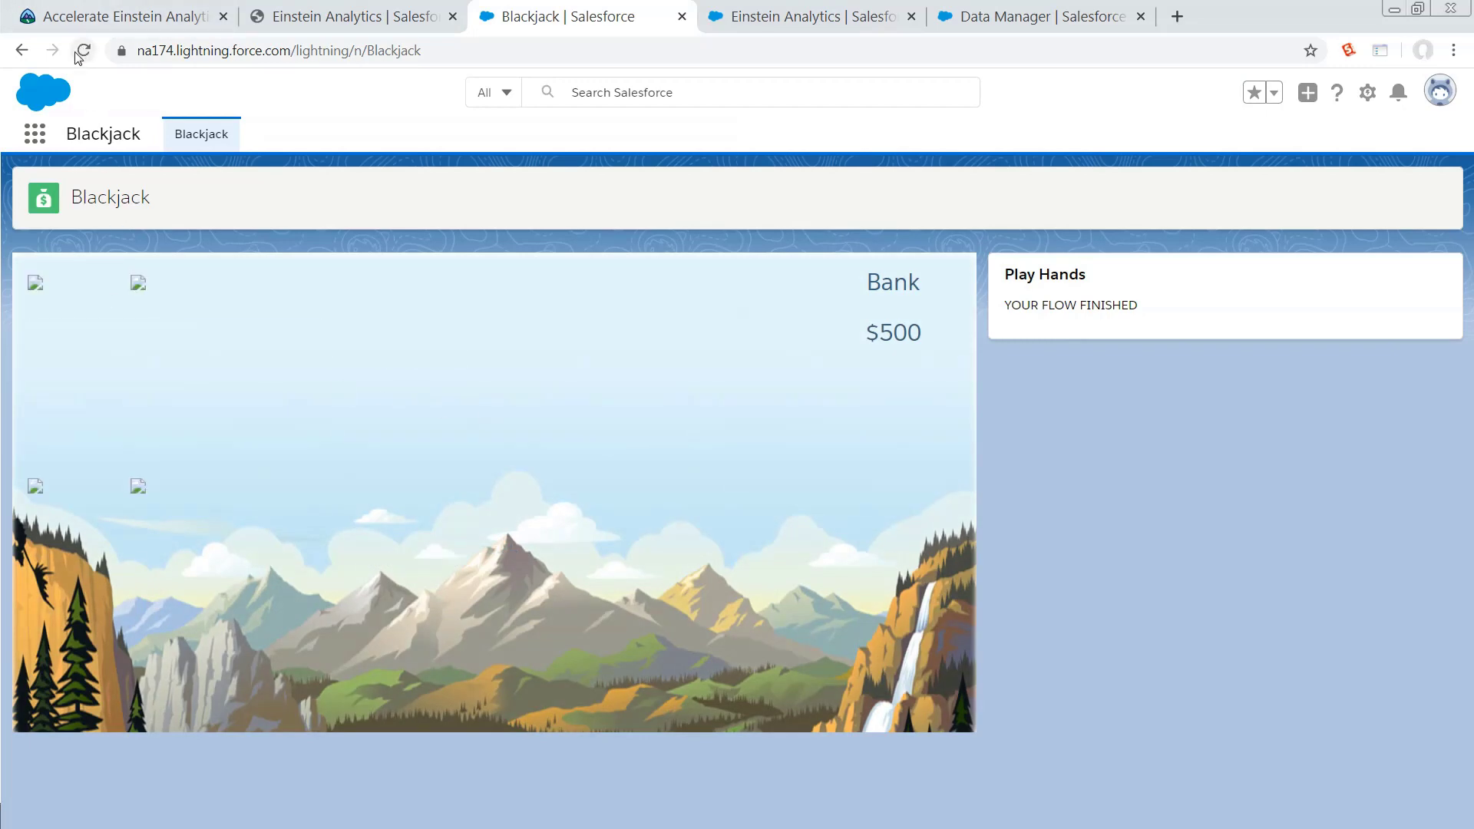
Step: Reload the Blackjack page and bet $100 on a new hand
click(83, 51)
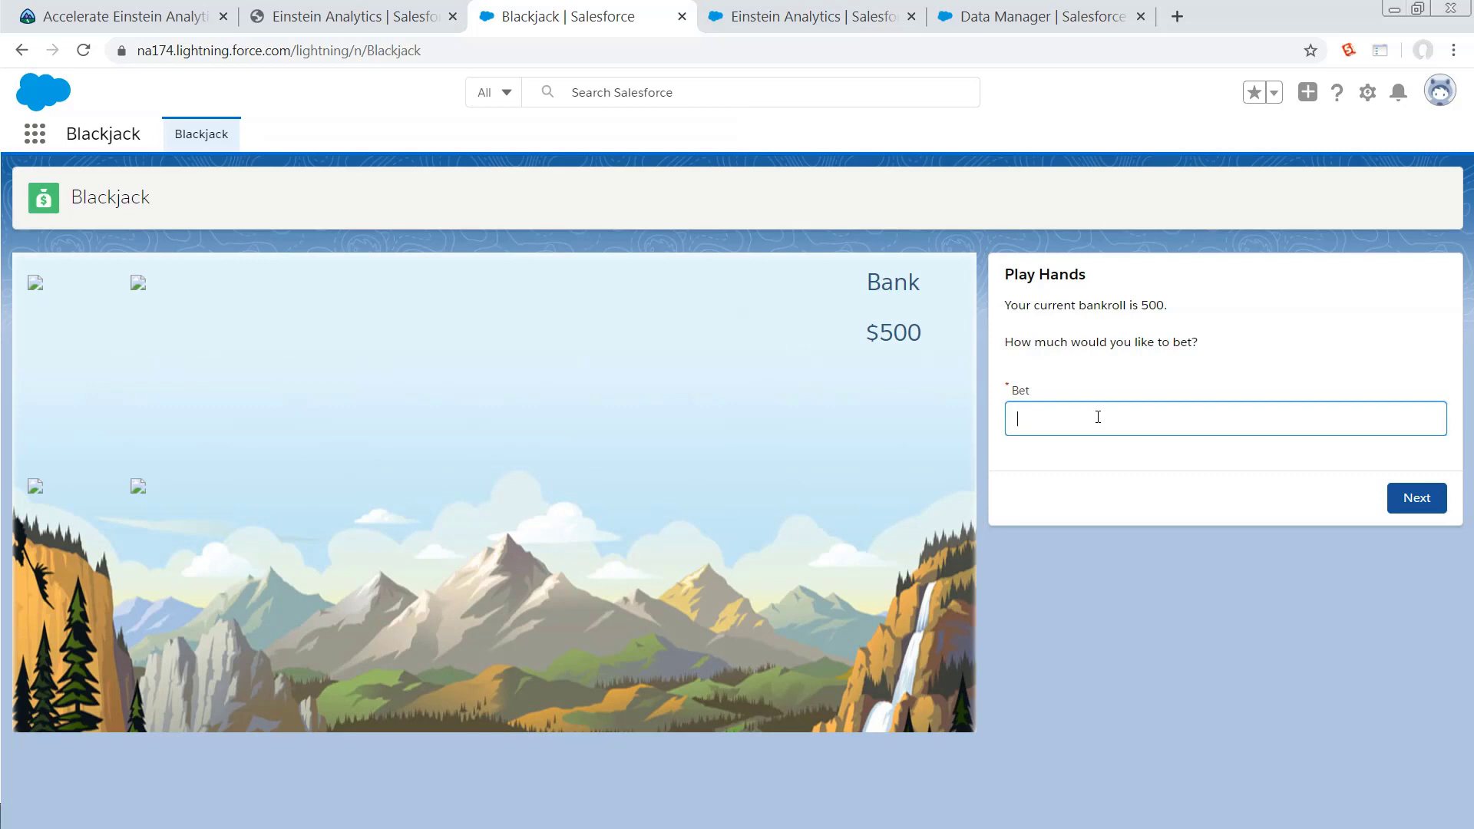
text(100)
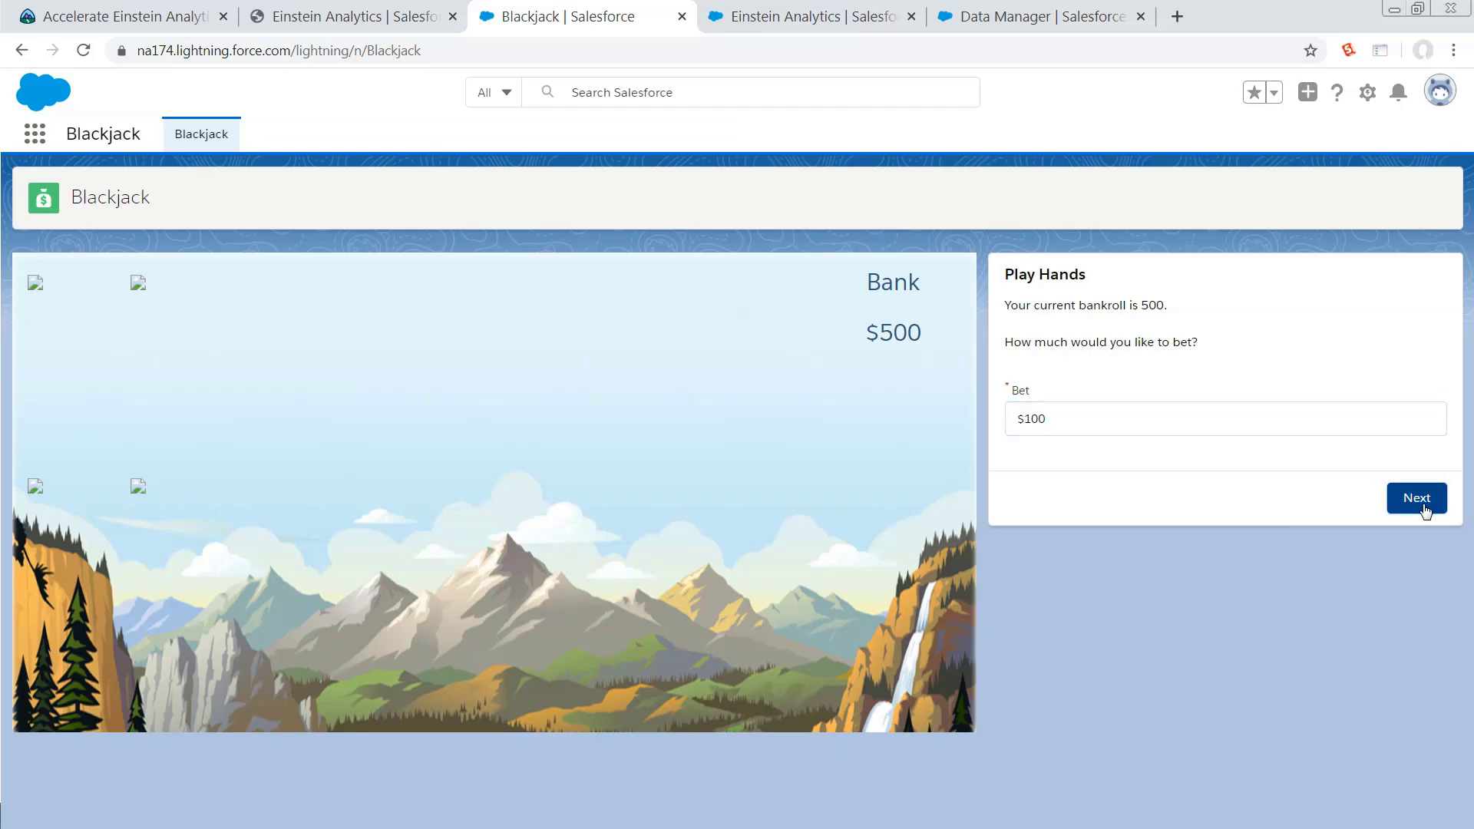
click(1416, 498)
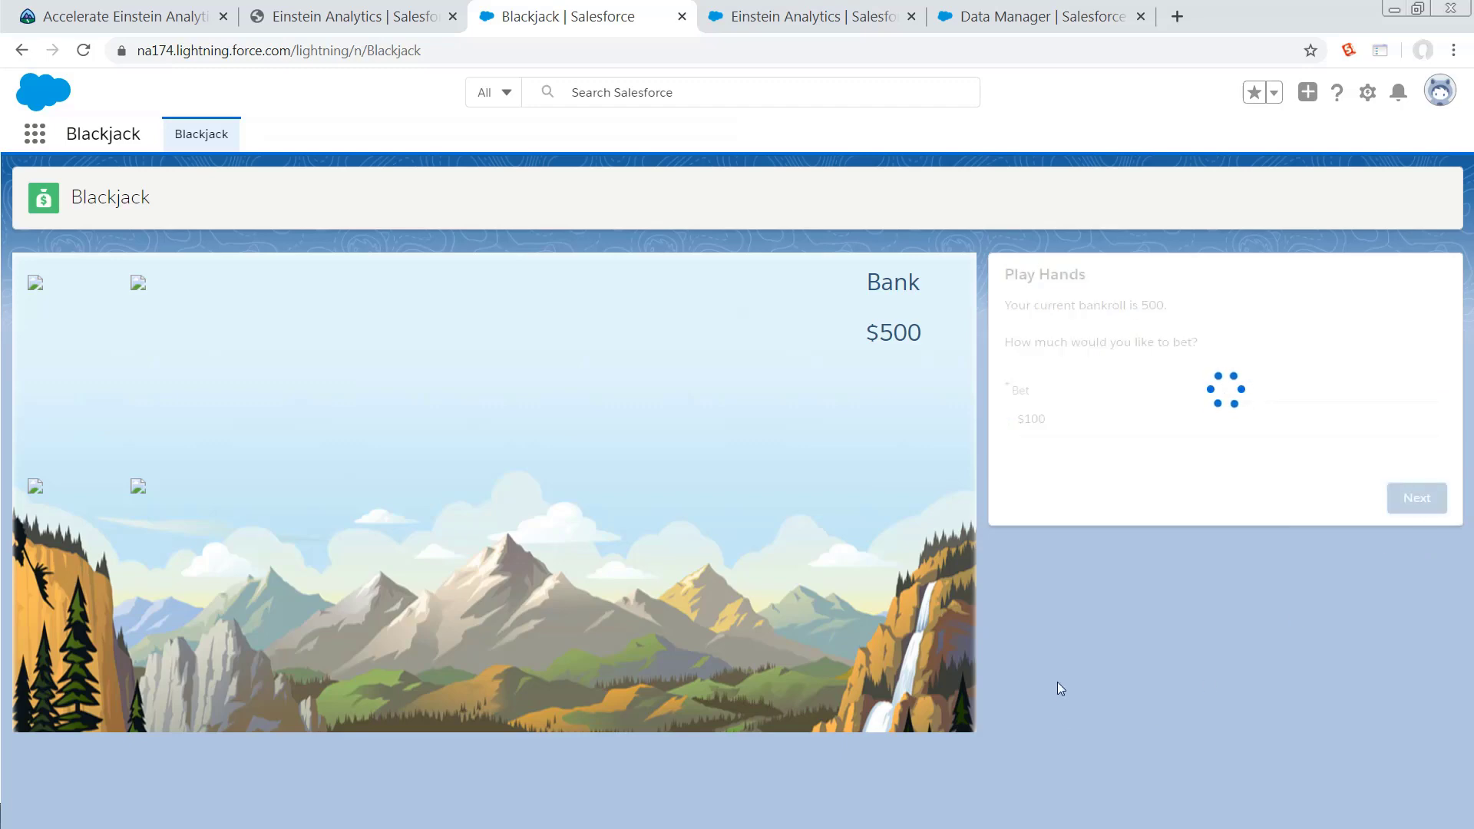
click(1415, 497)
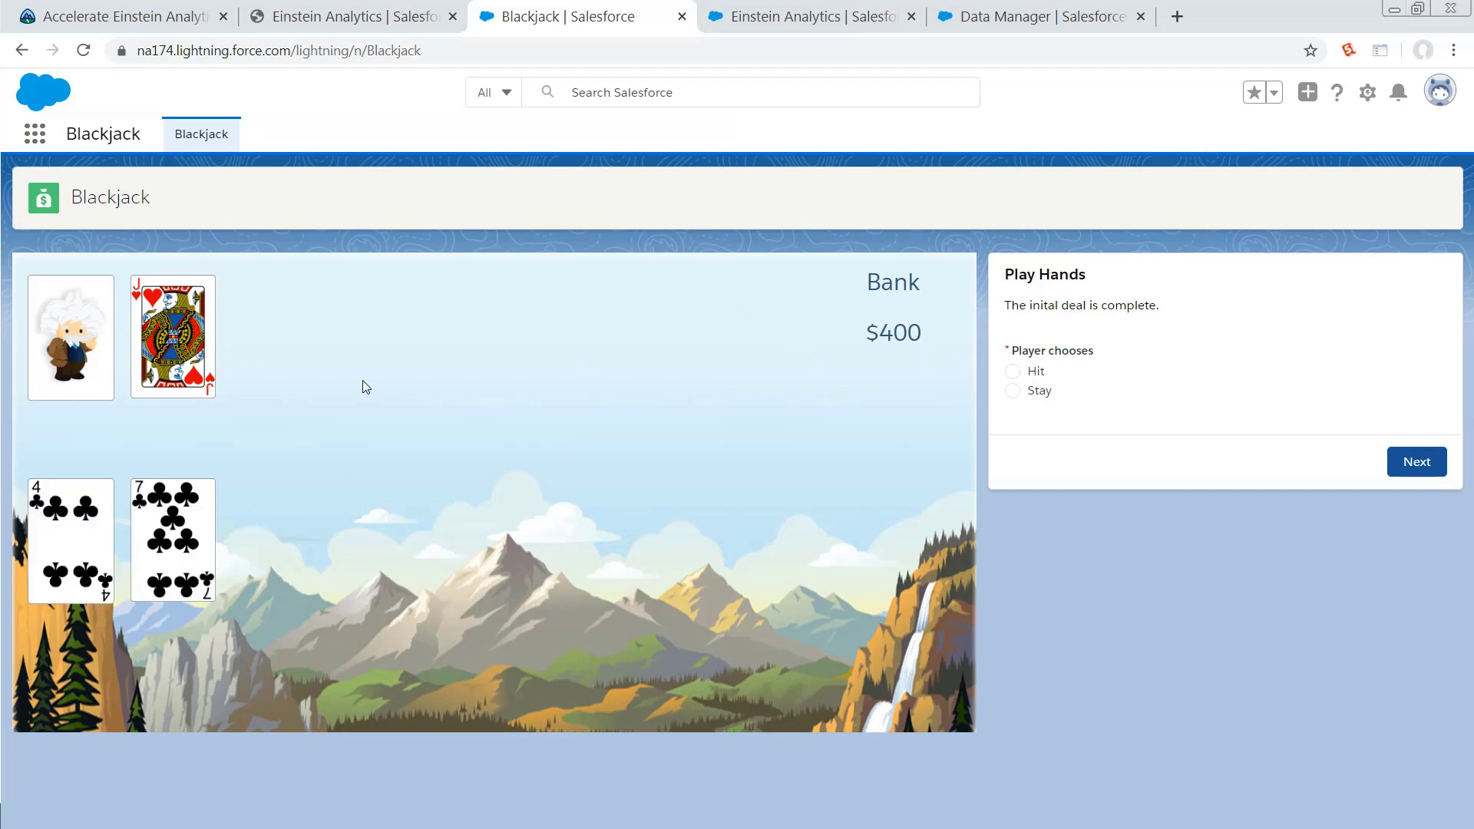
mouse_move(1039, 380)
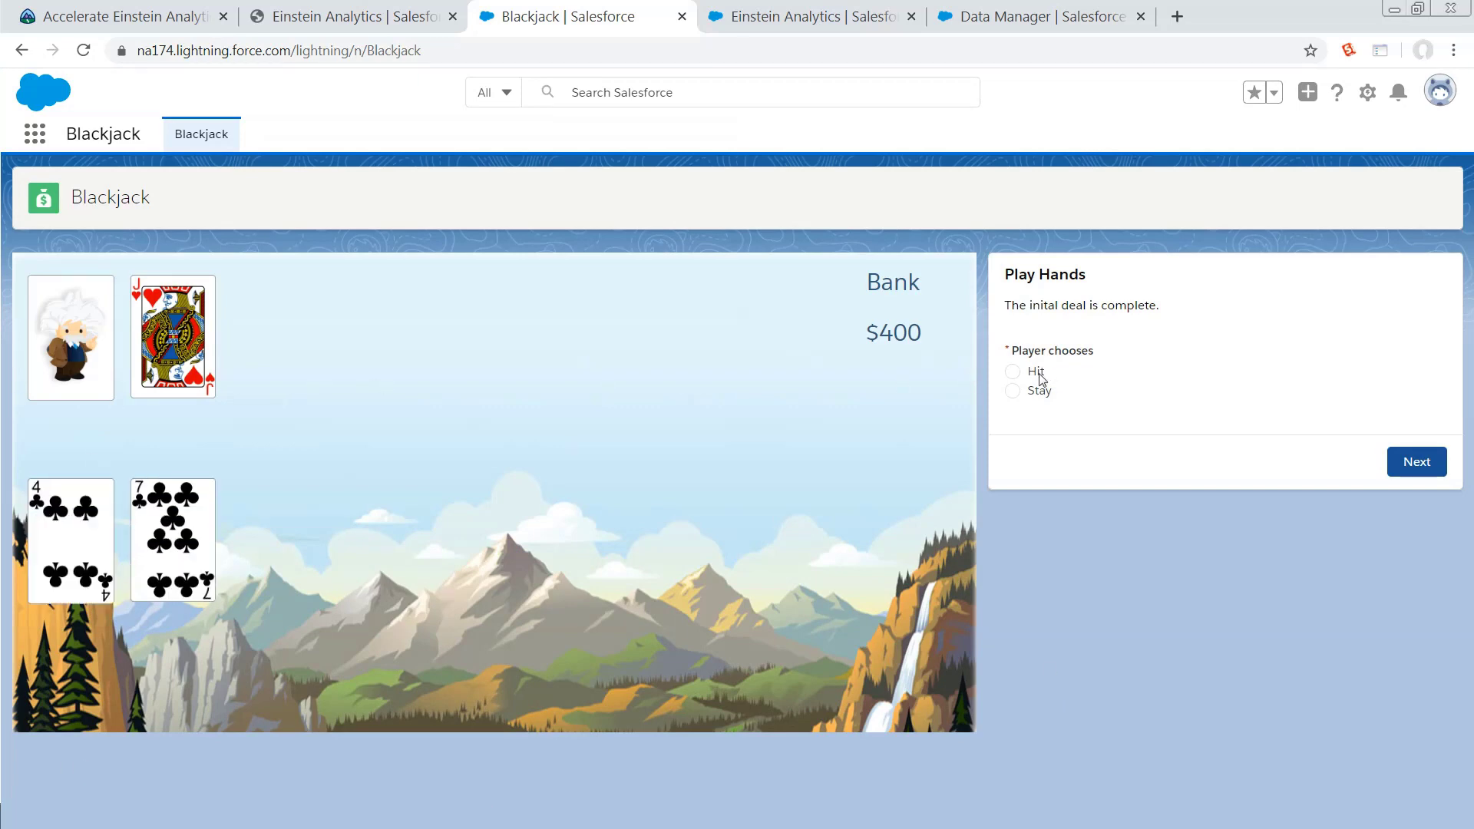
mouse_move(1010, 380)
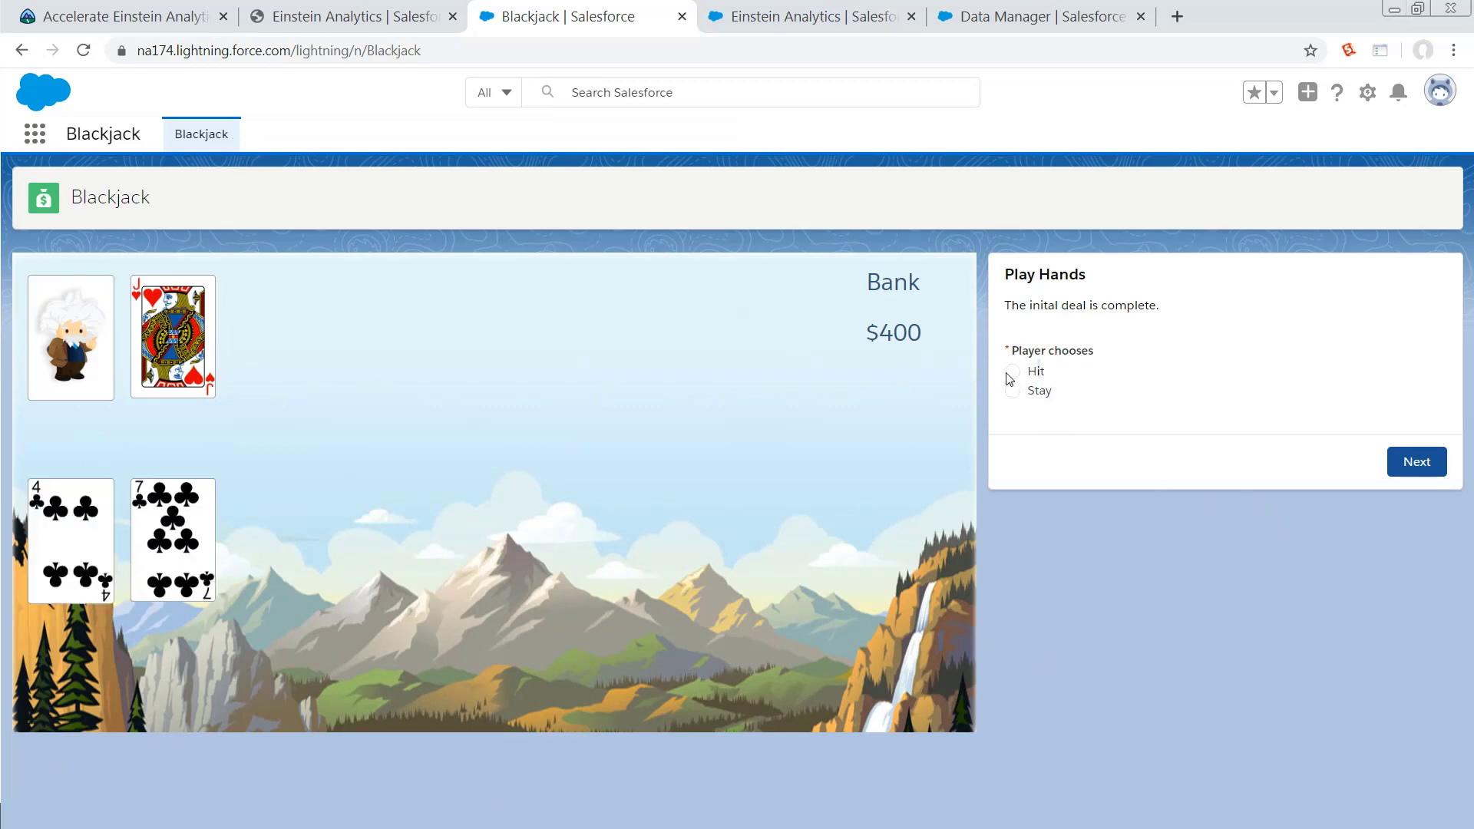
Step: Hit for a third card, drawing a queen to reach 21 and win with $400 bank
click(1013, 372)
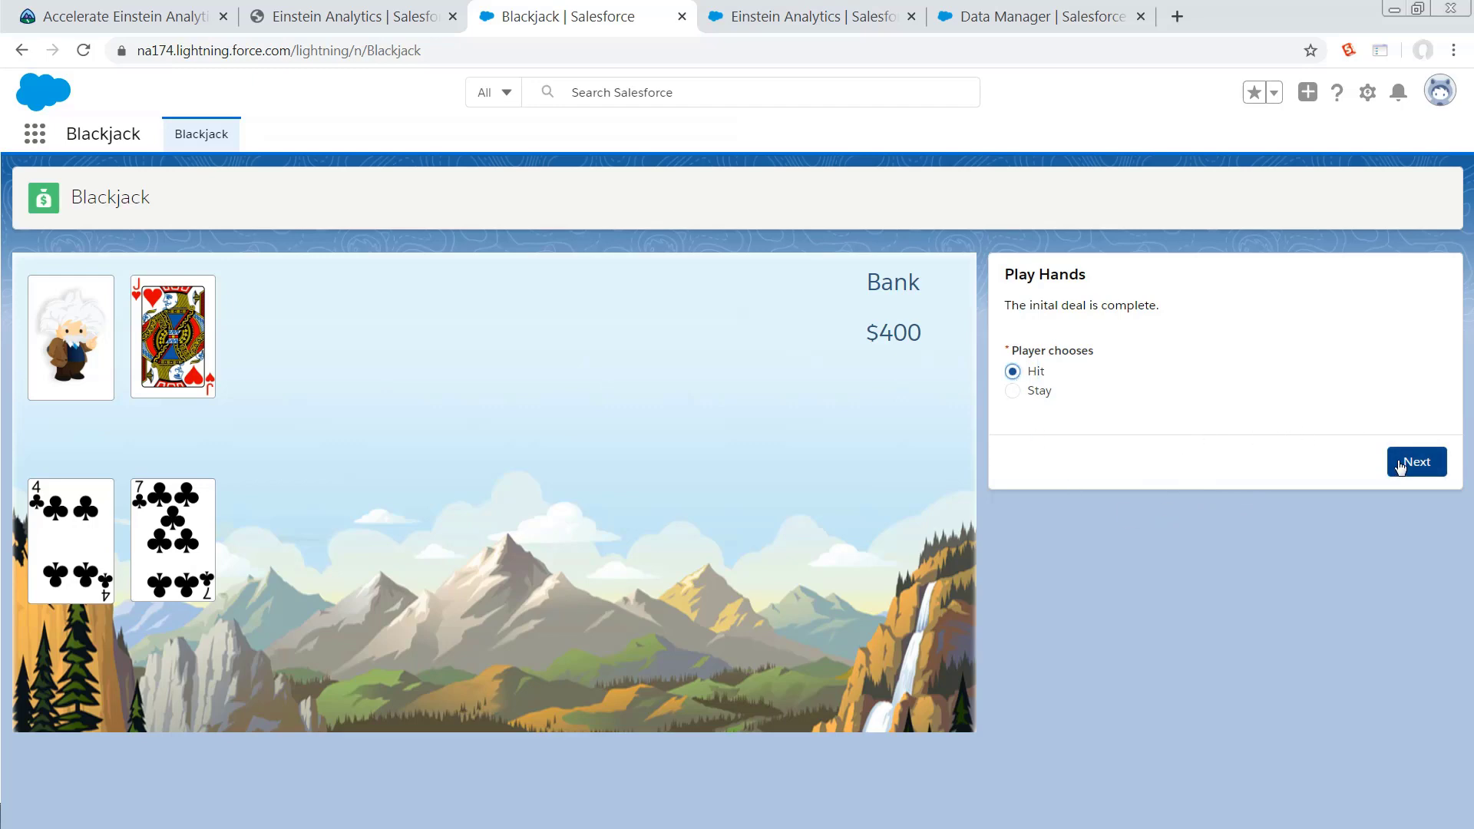
click(1416, 462)
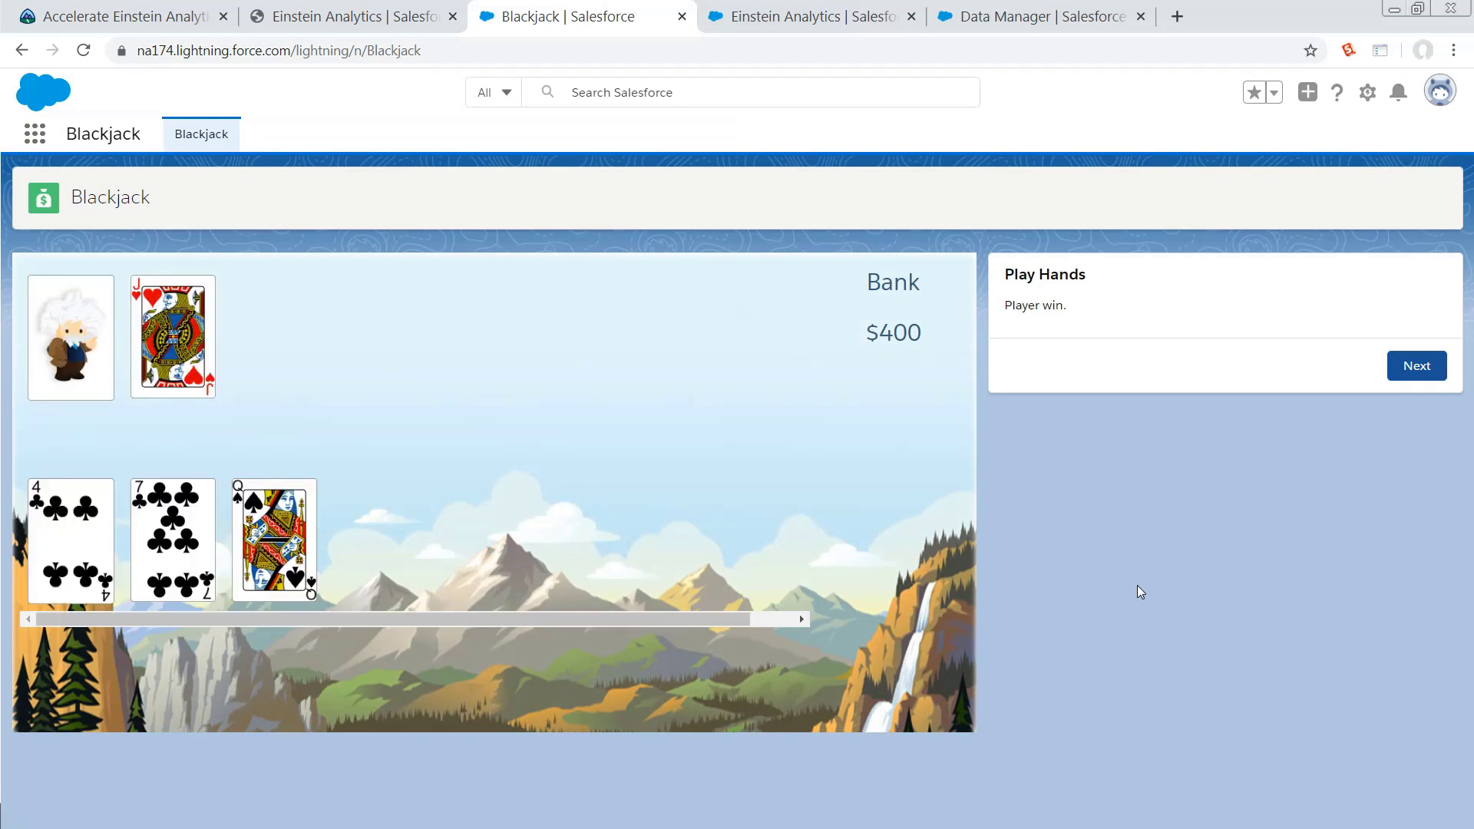
mouse_move(181, 514)
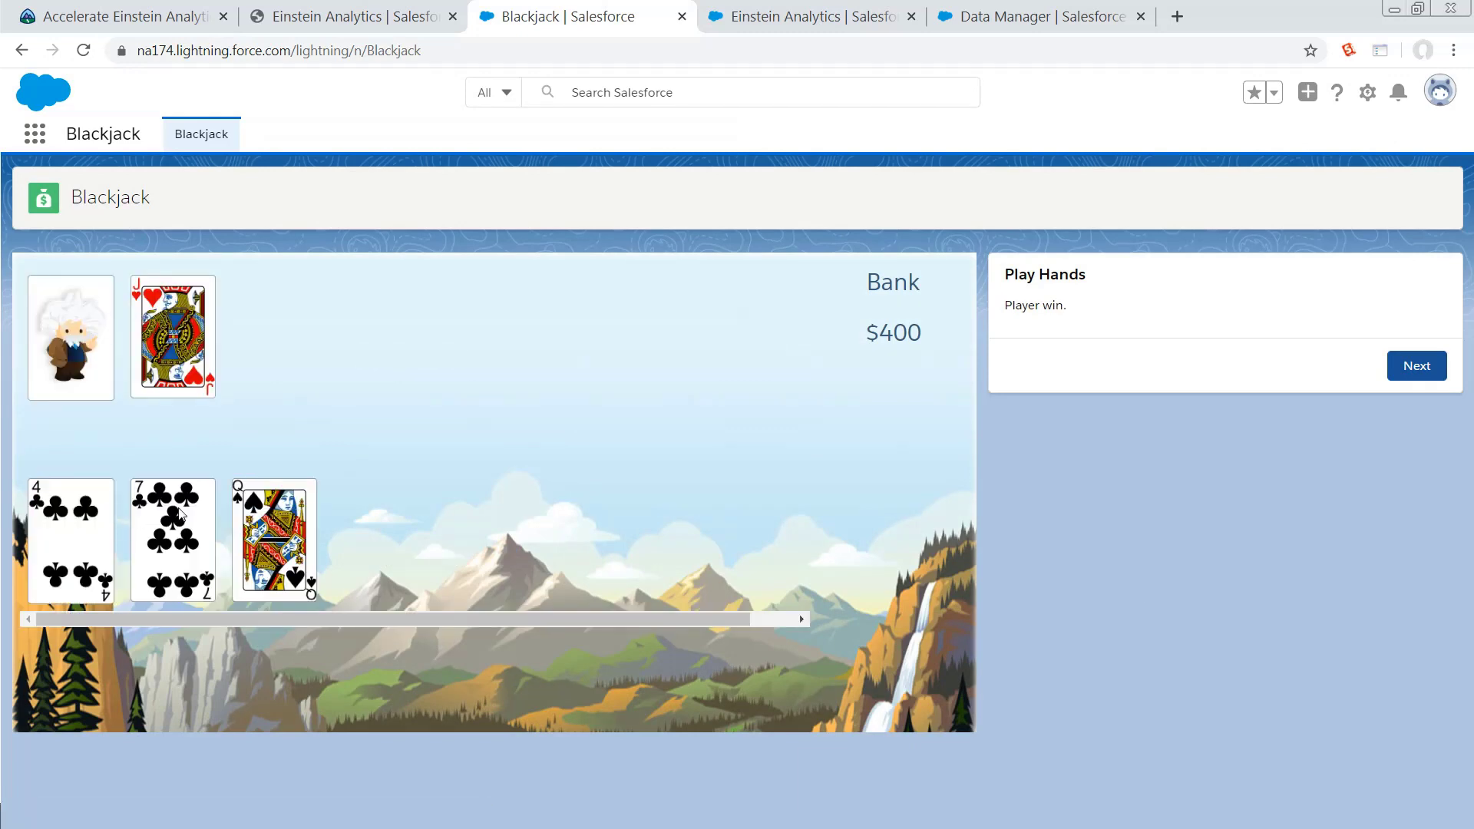